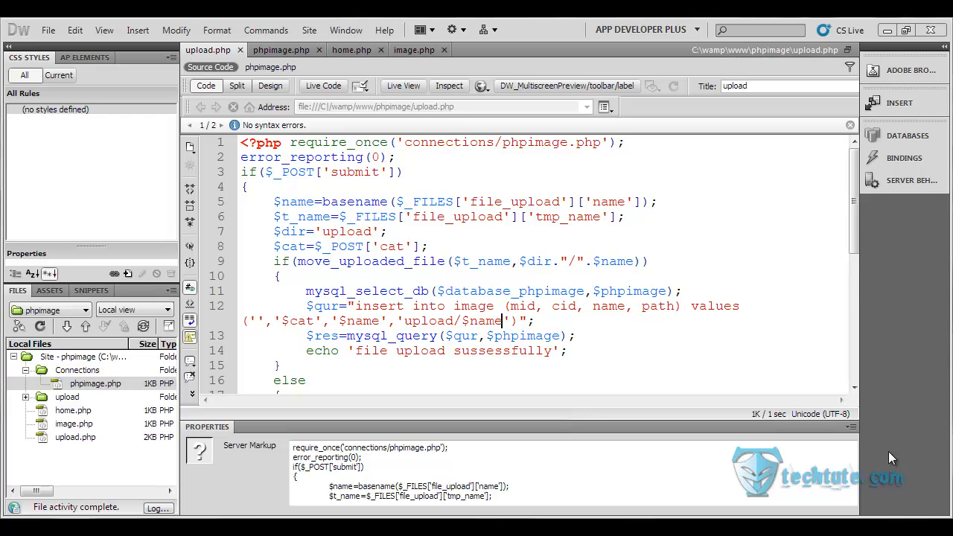
Bring up image.php and set the insertion point after its body tag.
{"action": "left_click", "coordinate": [414, 51]}
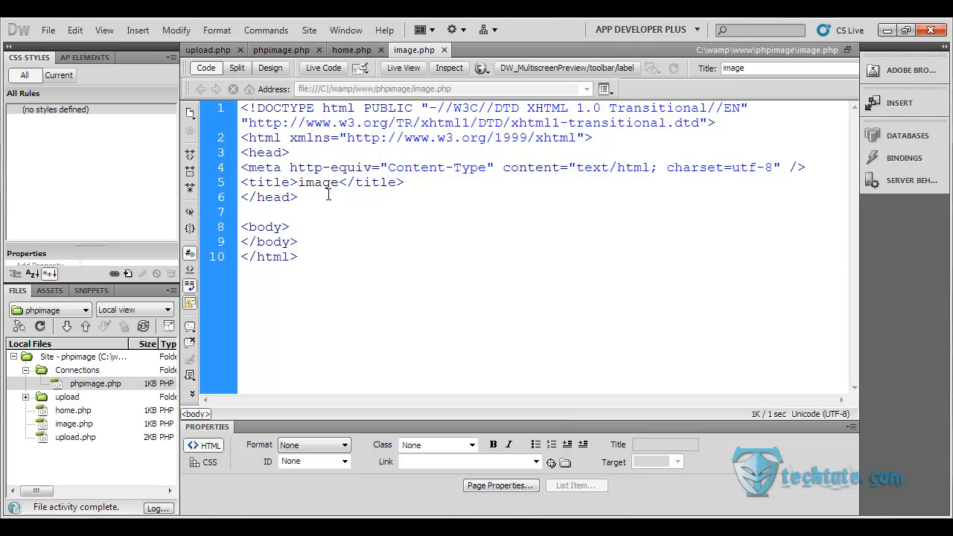
{"action": "mouse_move", "coordinate": [352, 50]}
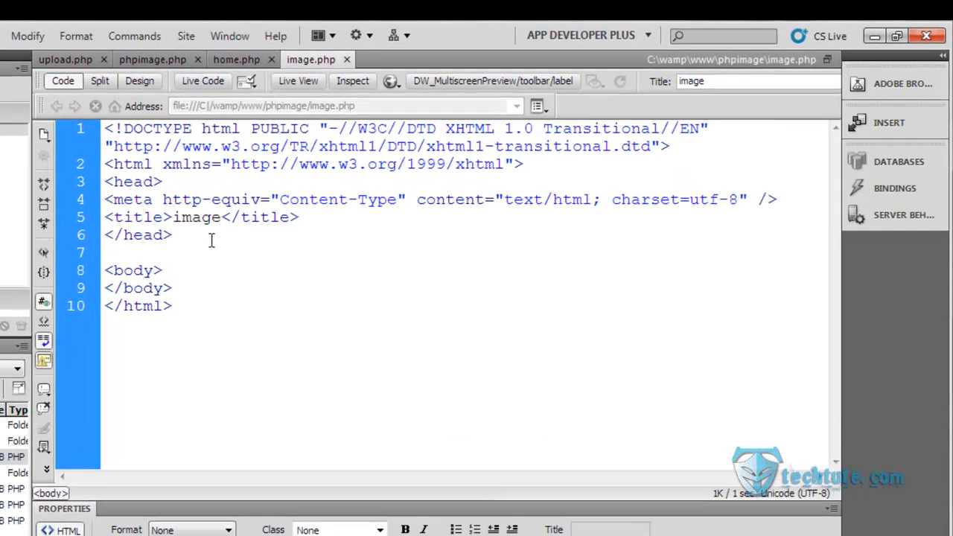
{"action": "left_click", "coordinate": [161, 269]}
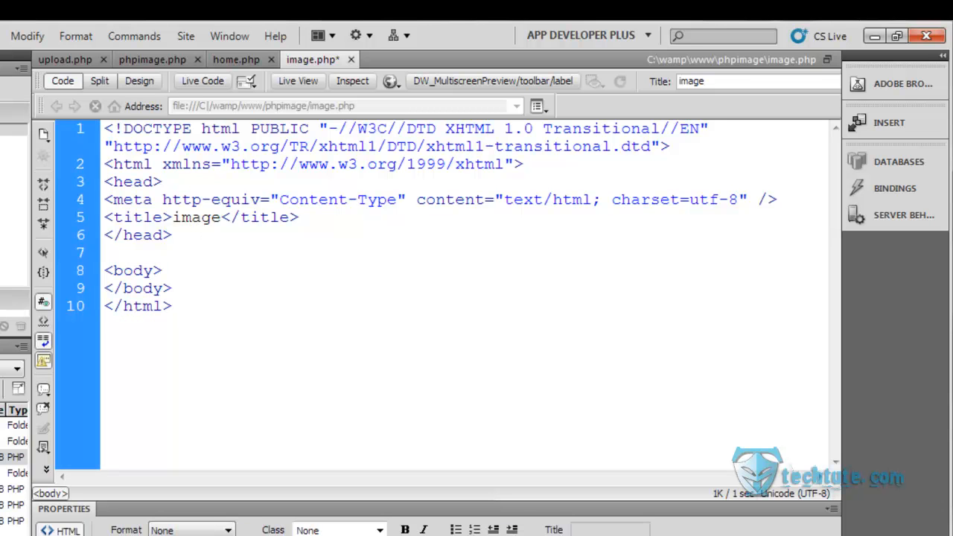
{"action": "left_click", "coordinate": [161, 270]}
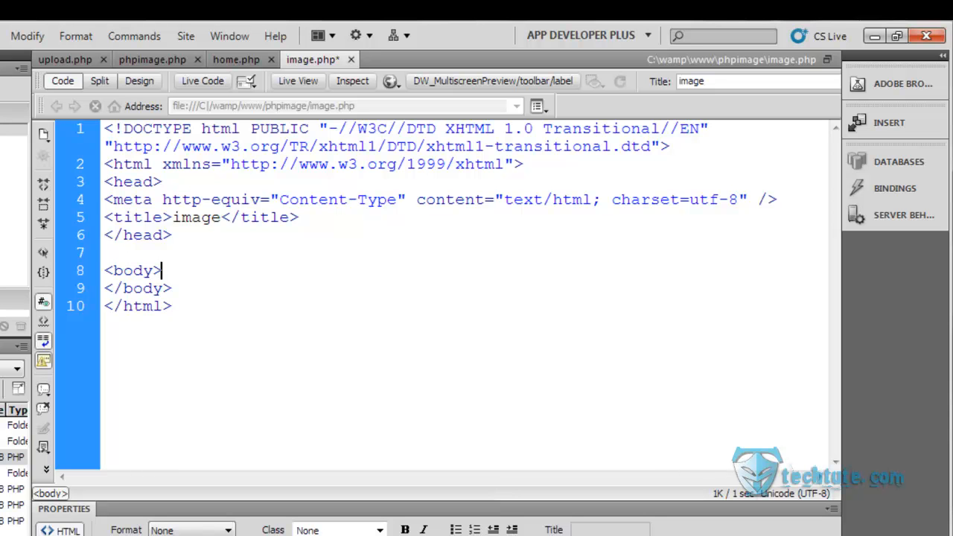
Copy the connection and query block from home.php and return to image.php.
{"action": "left_click", "coordinate": [235, 59]}
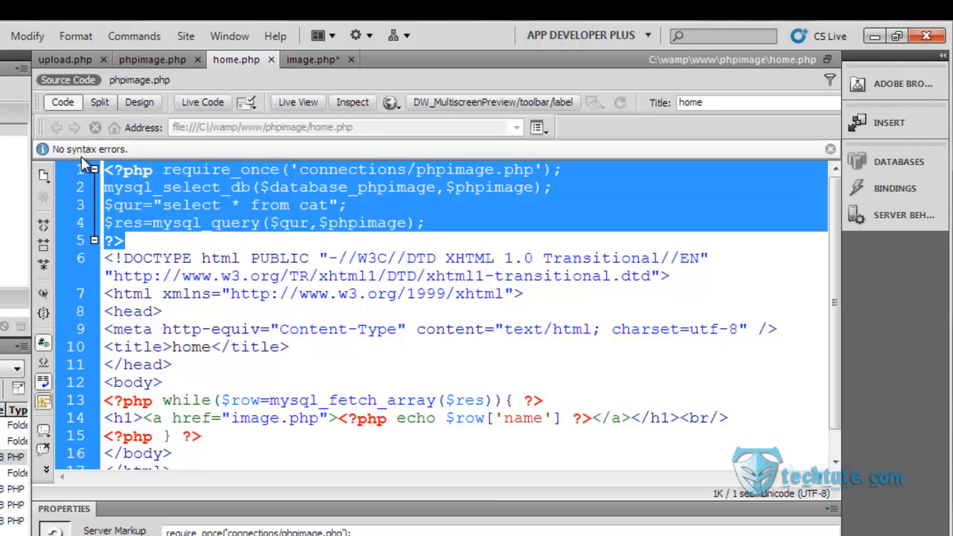
{"action": "left_click", "coordinate": [66, 59]}
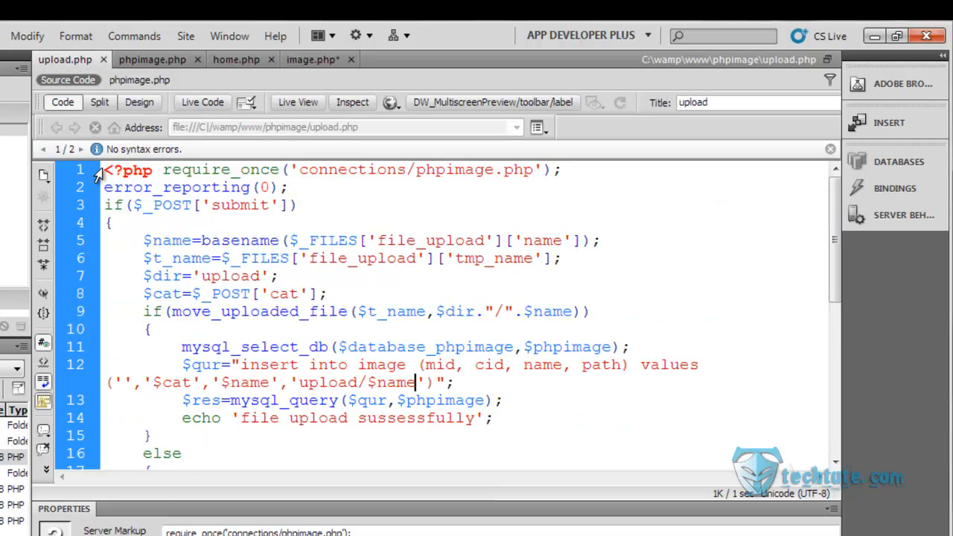
{"action": "left_click", "coordinate": [235, 60]}
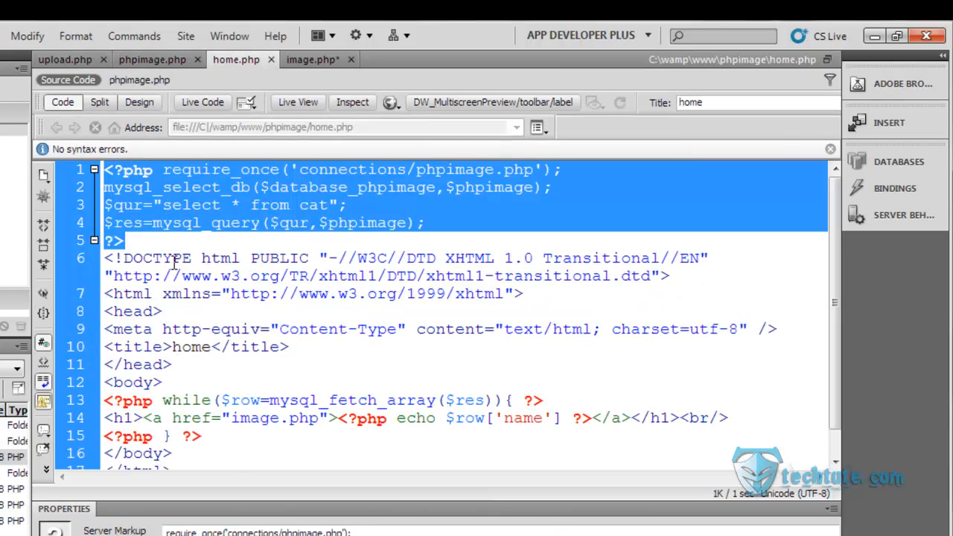
{"action": "mouse_move", "coordinate": [326, 140]}
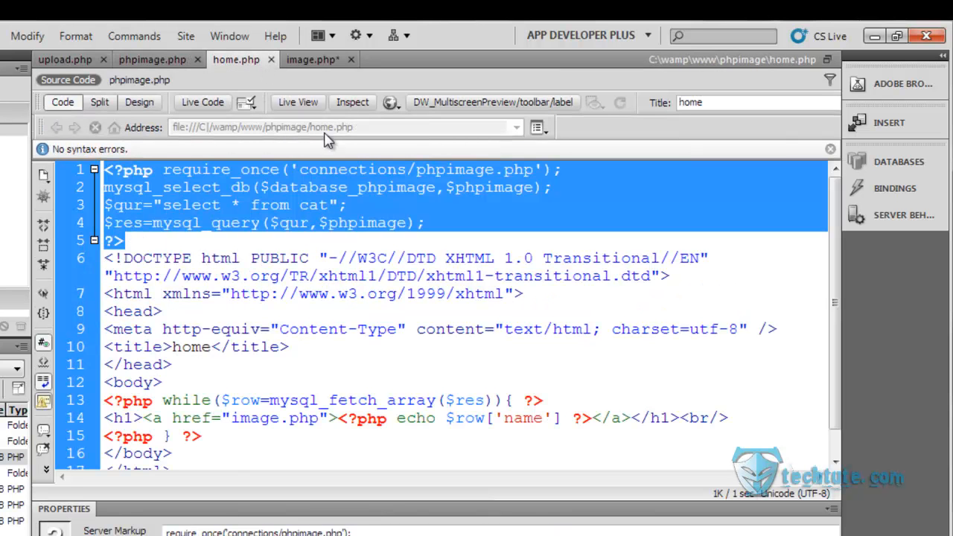
{"action": "left_click", "coordinate": [310, 59]}
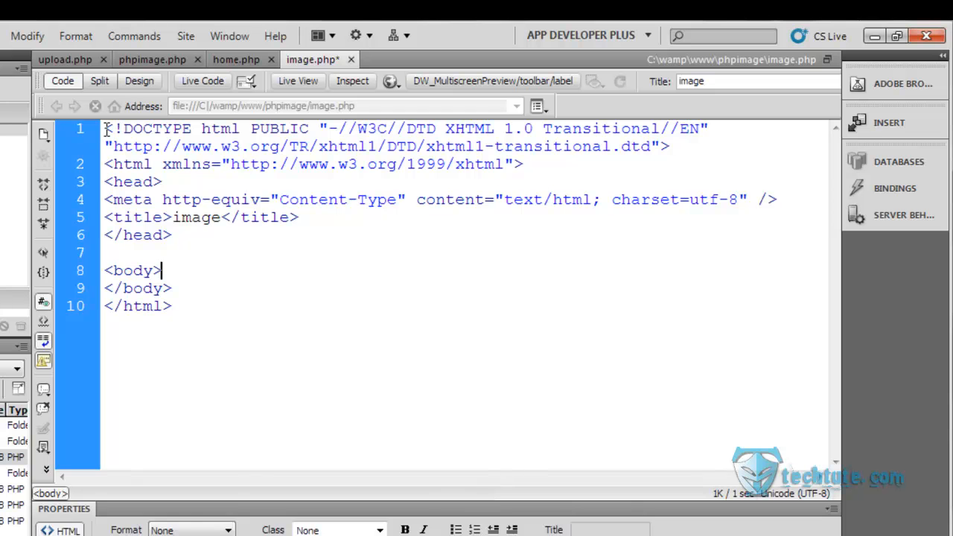
Paste the query block at the top of image.php and change its table from cat to image.
{"action": "key", "text": "Return"}
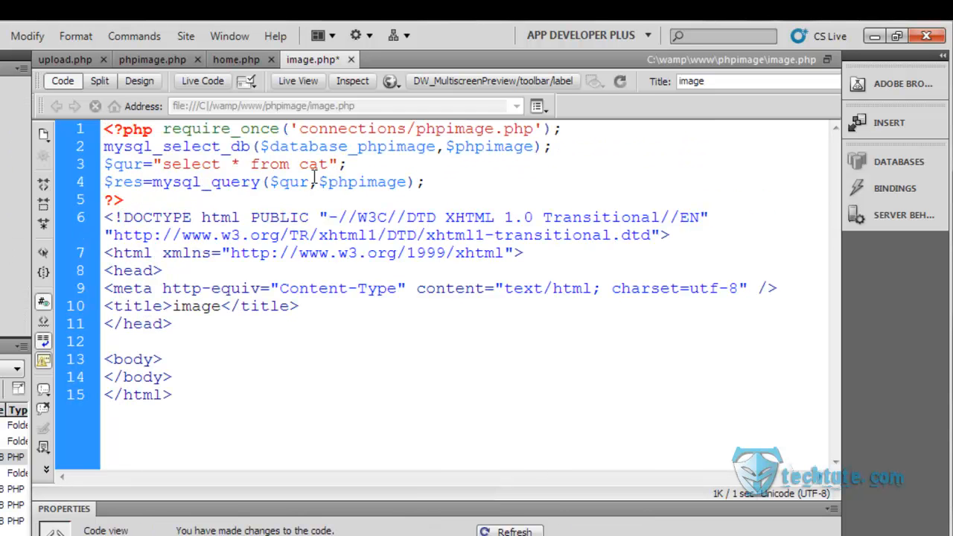
{"action": "double_click", "coordinate": [314, 164]}
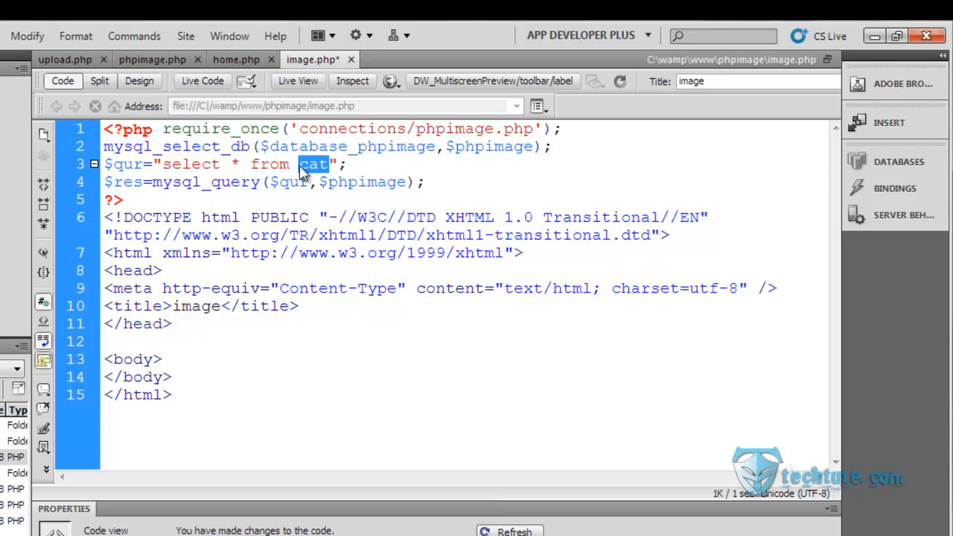
{"action": "type", "text": "image"}
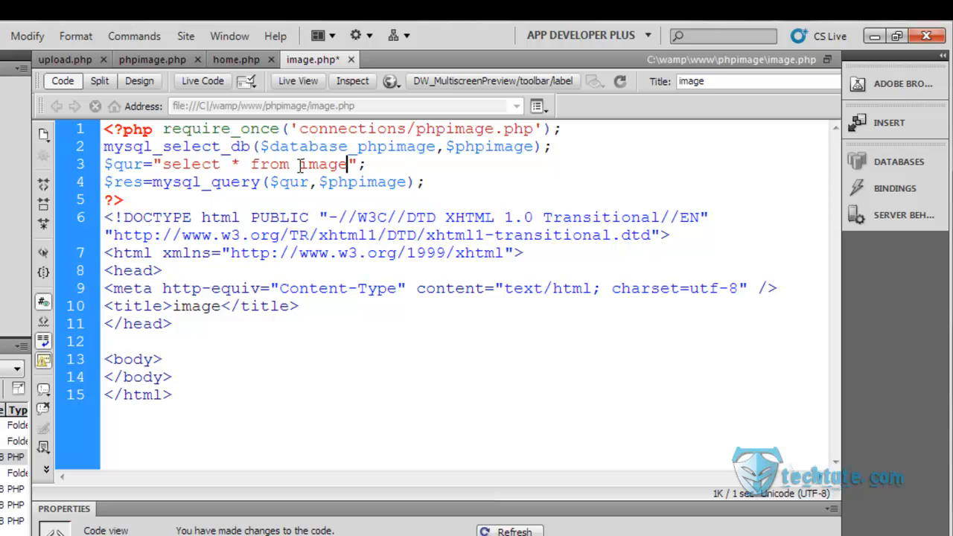
{"action": "left_click", "coordinate": [349, 164]}
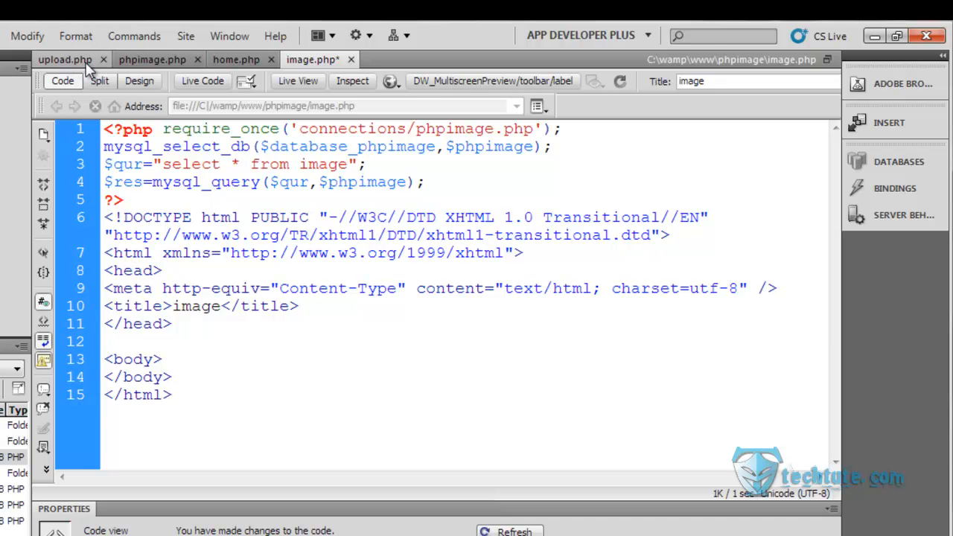
Add the while($row=mysql_fetch_array($res)) loop after the body tag, taken from home.php.
{"action": "left_click", "coordinate": [237, 59]}
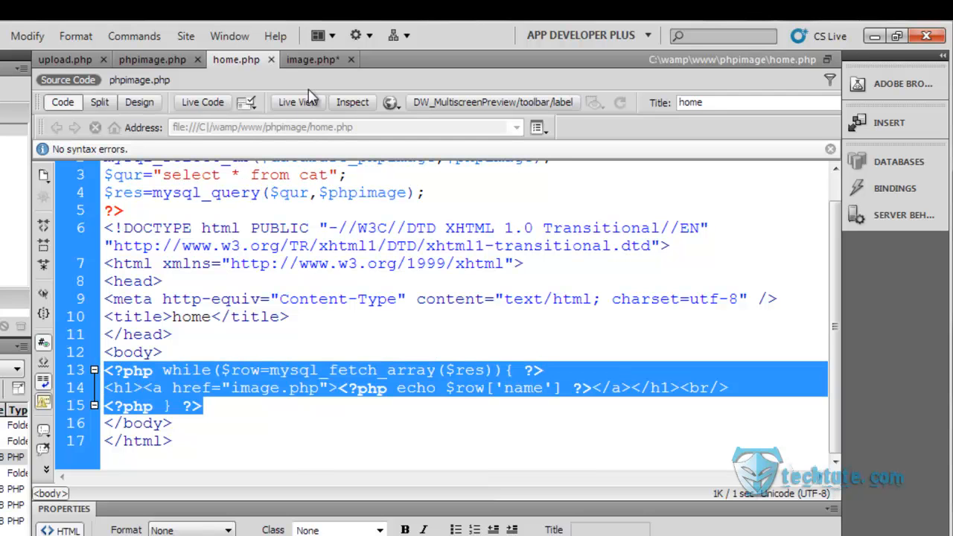
{"action": "left_click", "coordinate": [311, 60]}
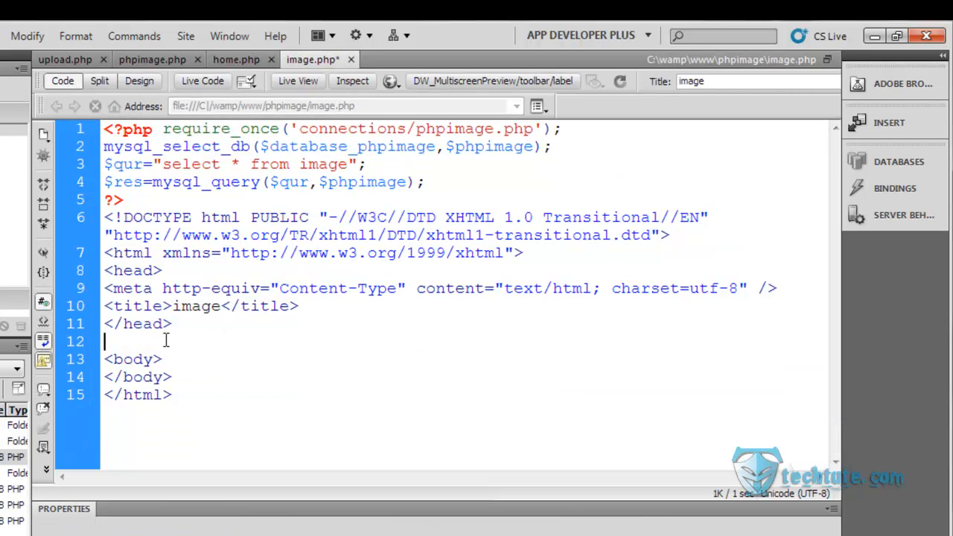
{"action": "left_click", "coordinate": [167, 358]}
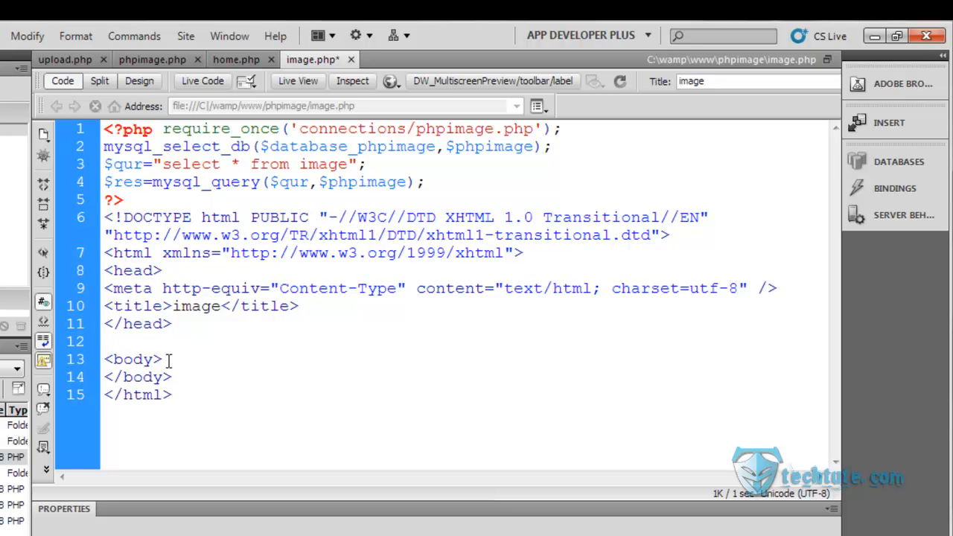
{"action": "type", "text": "<?php while($row=mysql_fetch_array($res)){ ?>"}
{"action": "type", "text": "<h1><a href=\"image.php\"><?php echo $row['name'] ?></a></h1><br/>"}
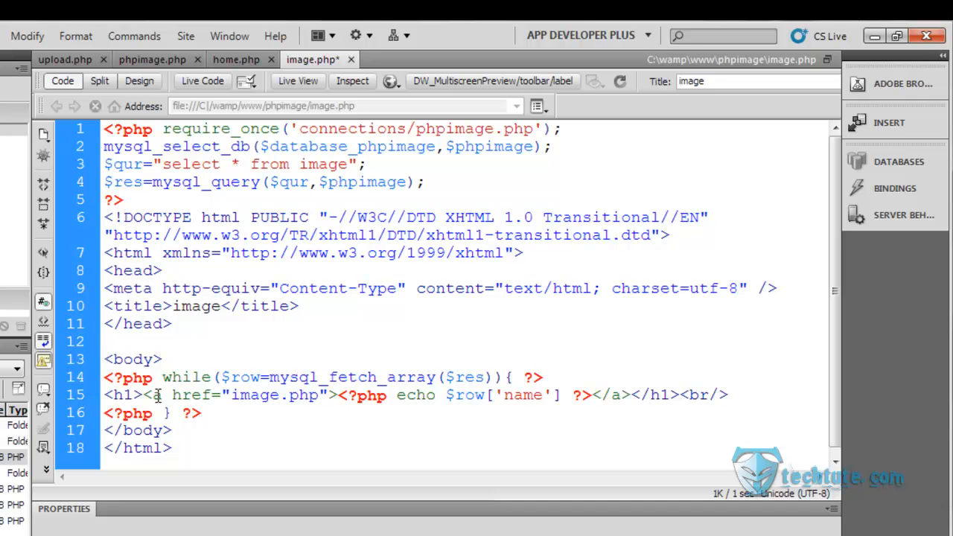
Replace the image.php link tag with <img src="<?php echo $row['name'] ?>" /> and select the leftover closing tags.
{"action": "left_click_drag", "start_coordinate": [142, 395], "coordinate": [390, 395]}
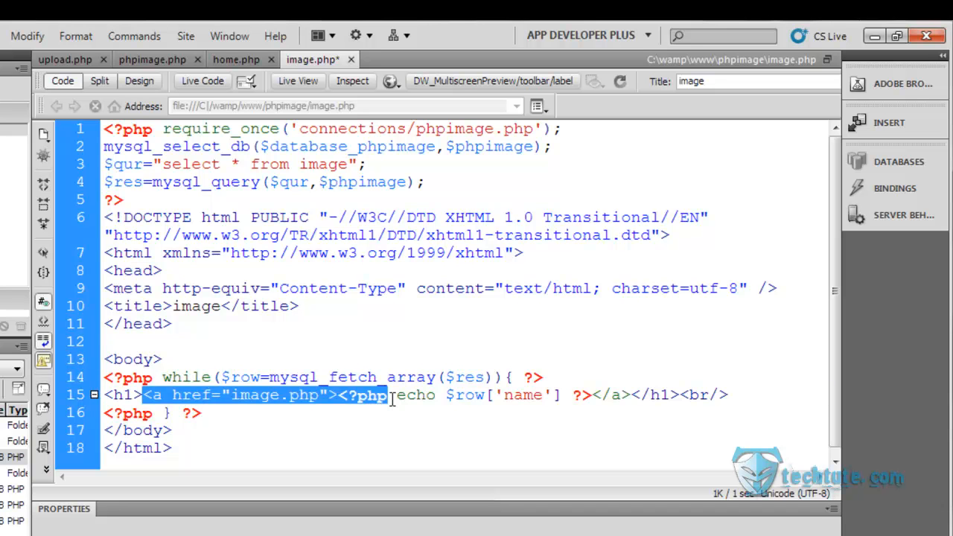
{"action": "left_click", "coordinate": [343, 394]}
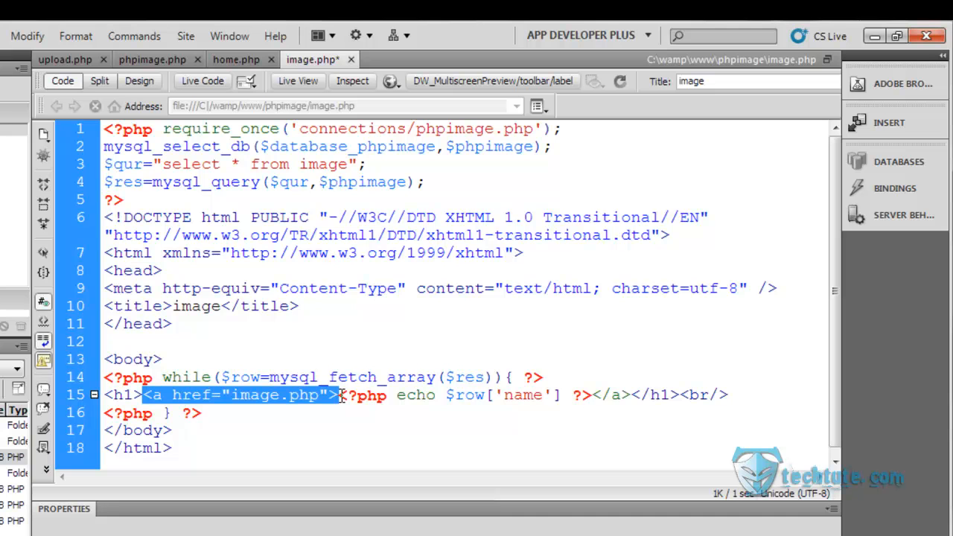
{"action": "type", "text": "<"}
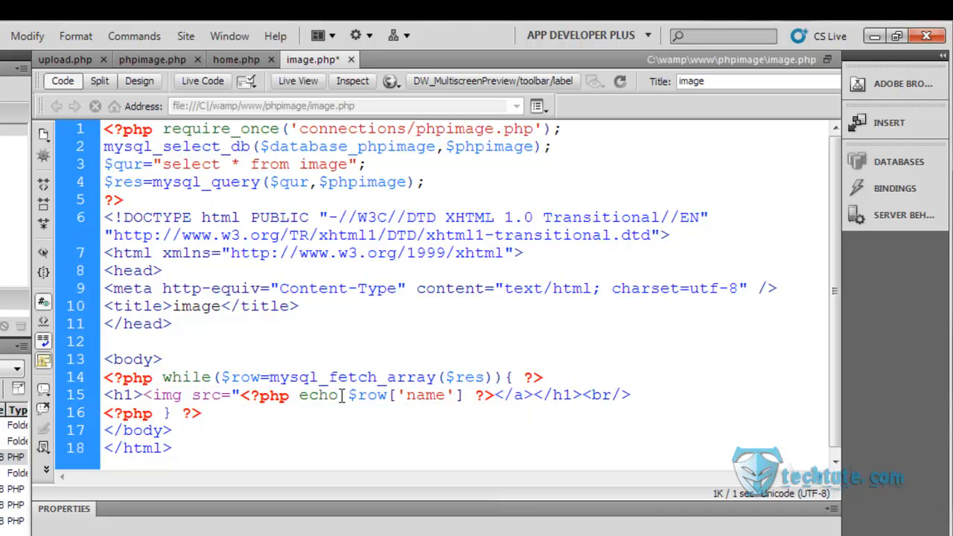
{"action": "mouse_move", "coordinate": [491, 394]}
{"action": "type", "text": "\""}
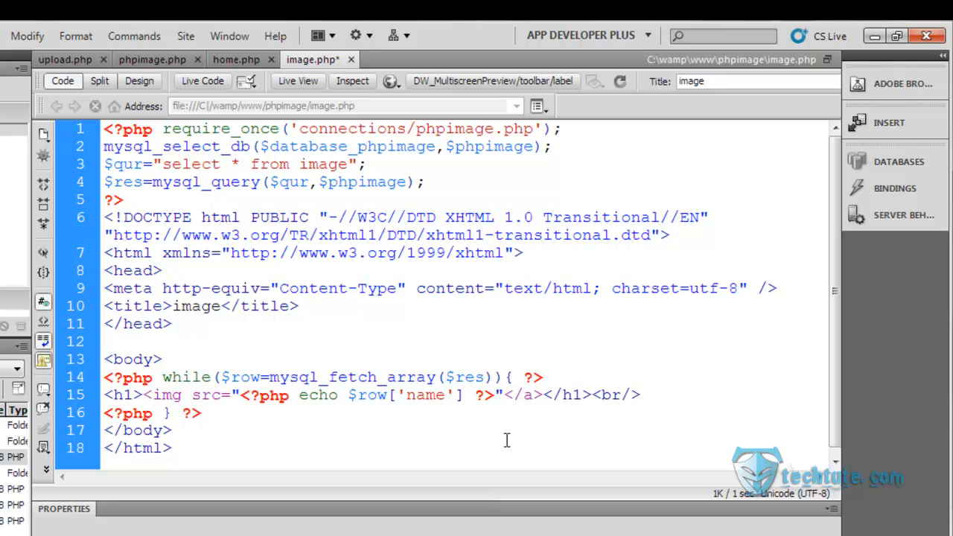
{"action": "type", "text": "? />"}
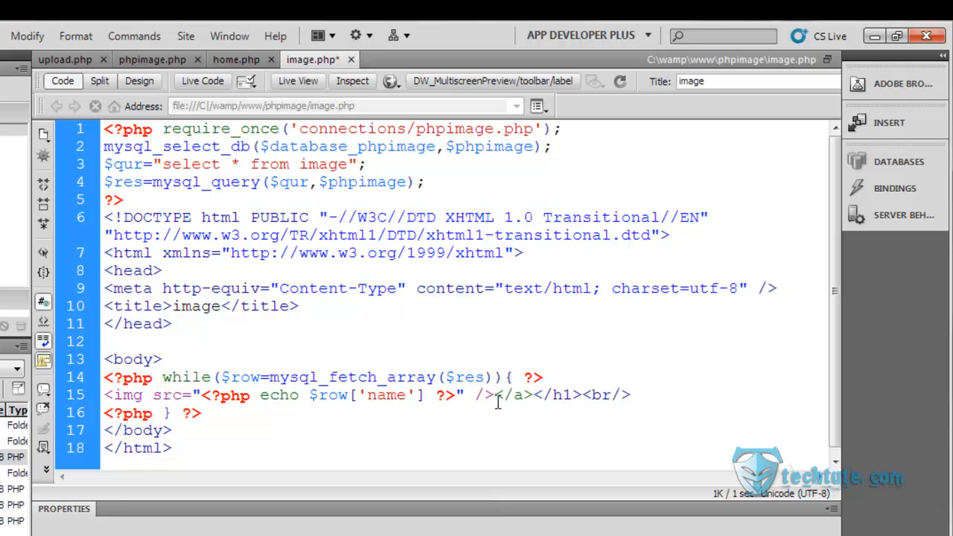
{"action": "double_click", "coordinate": [528, 394]}
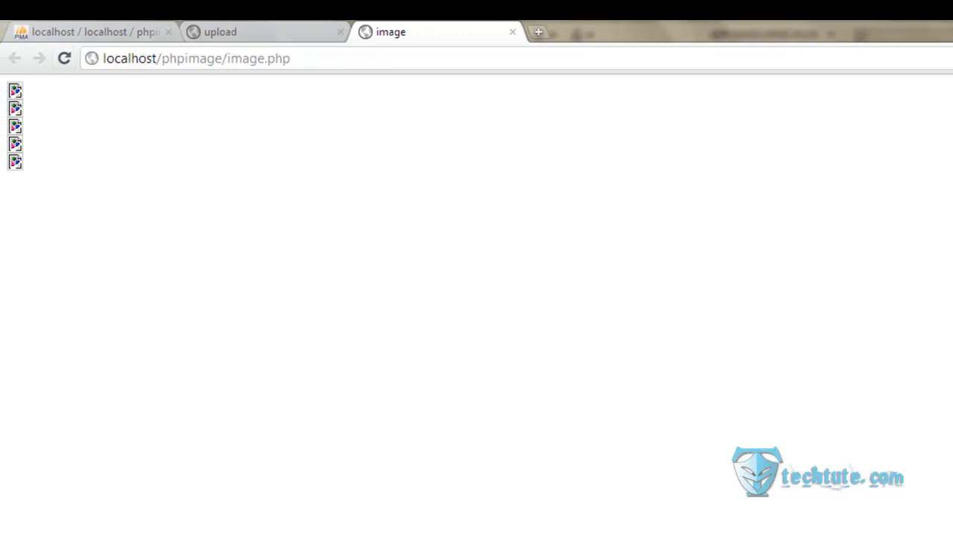
{"action": "mouse_move", "coordinate": [60, 163]}
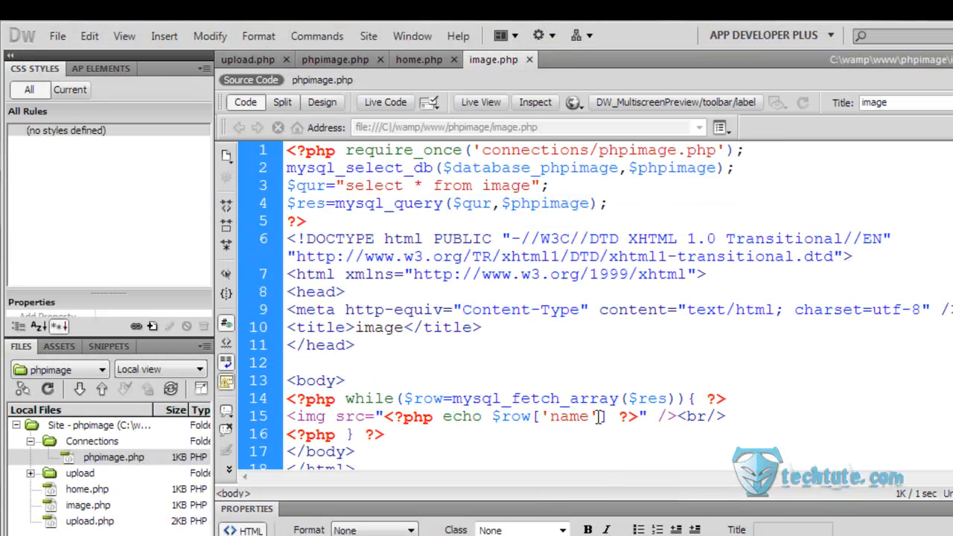
Change $row['name'] to $row['path'] in the image source on line 15.
{"action": "double_click", "coordinate": [569, 417]}
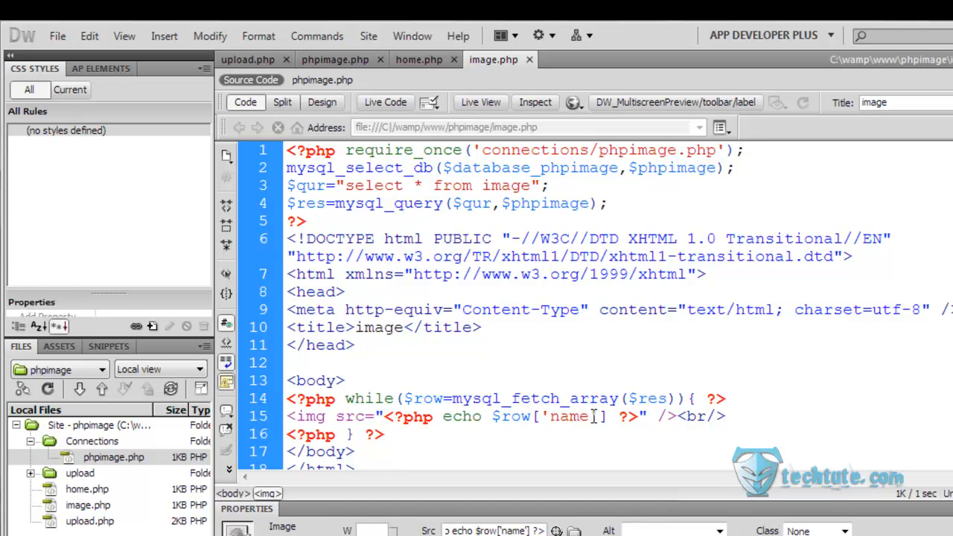
{"action": "double_click", "coordinate": [569, 416]}
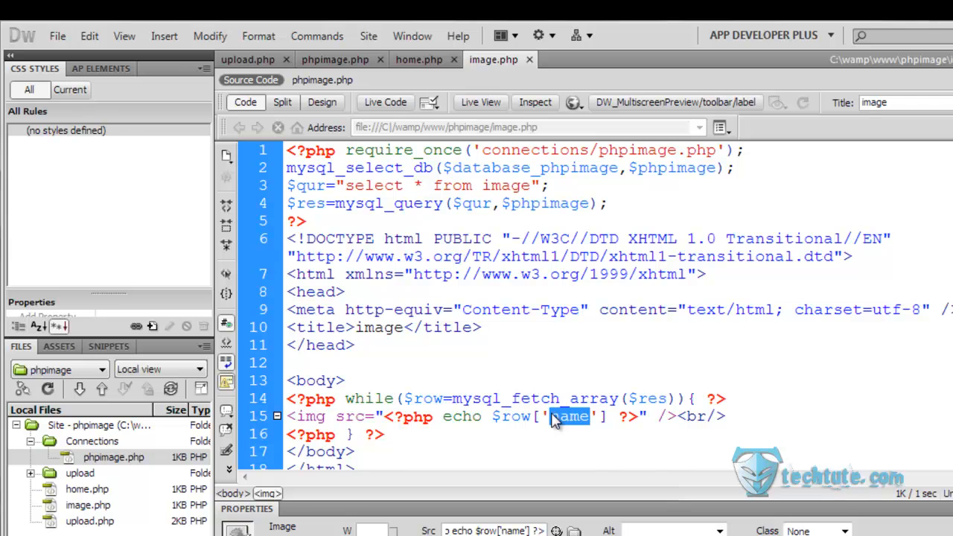
{"action": "type", "text": "pth"}
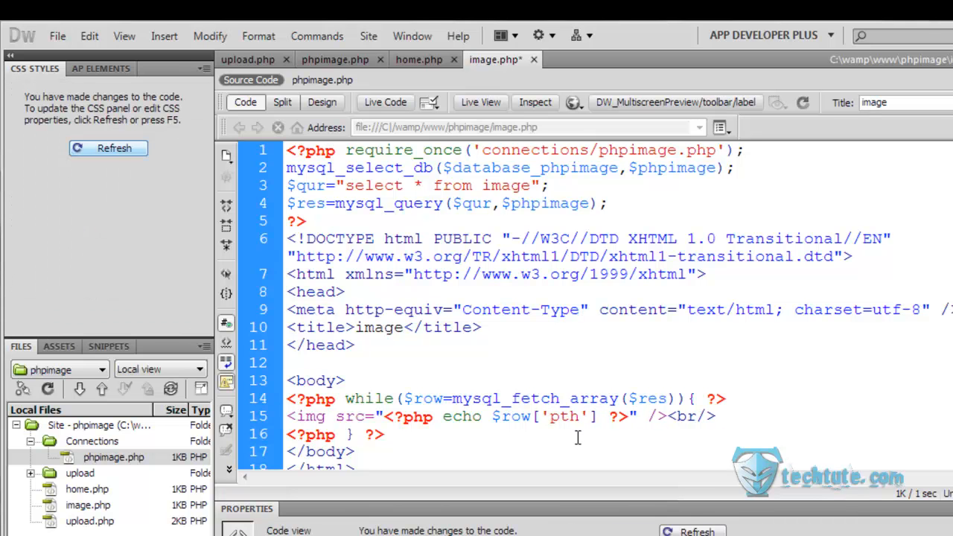
{"action": "type", "text": "a"}
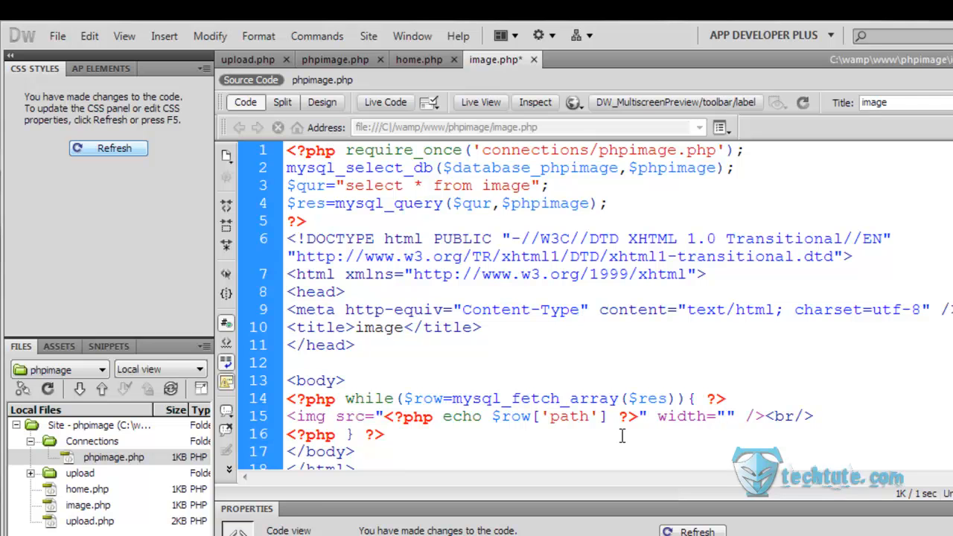
Give the img tag width="300px" and height="200px".
{"action": "type", "text": "30"}
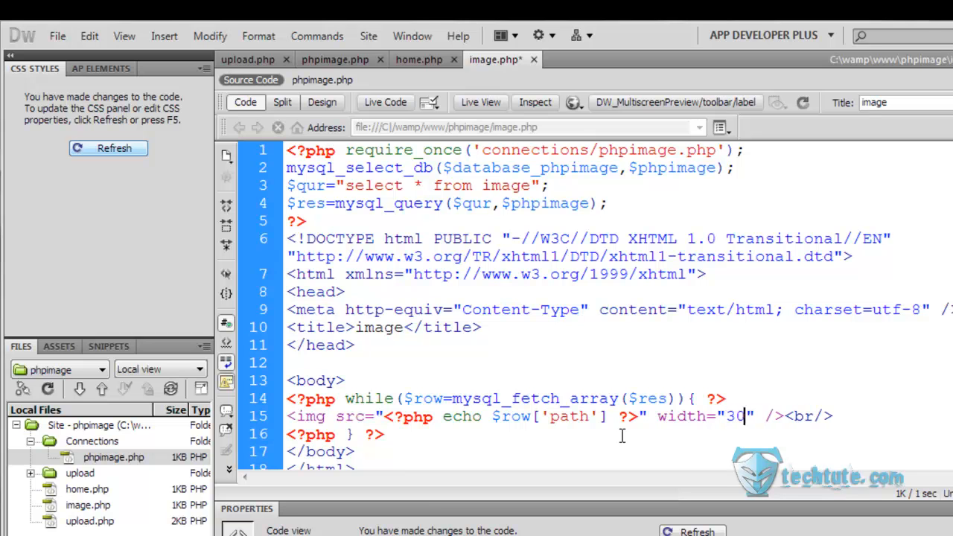
{"action": "type", "text": "px"}
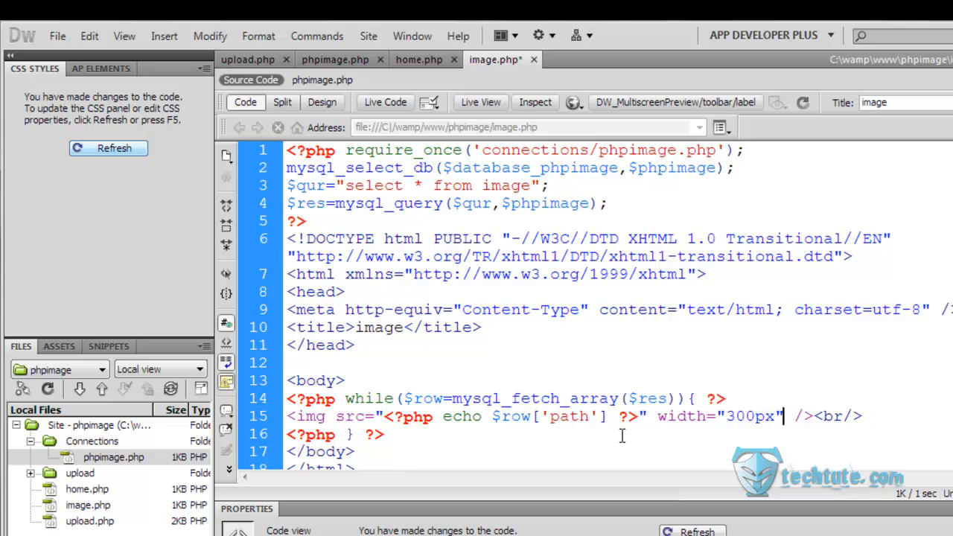
{"action": "type", "text": "height=\"2"}
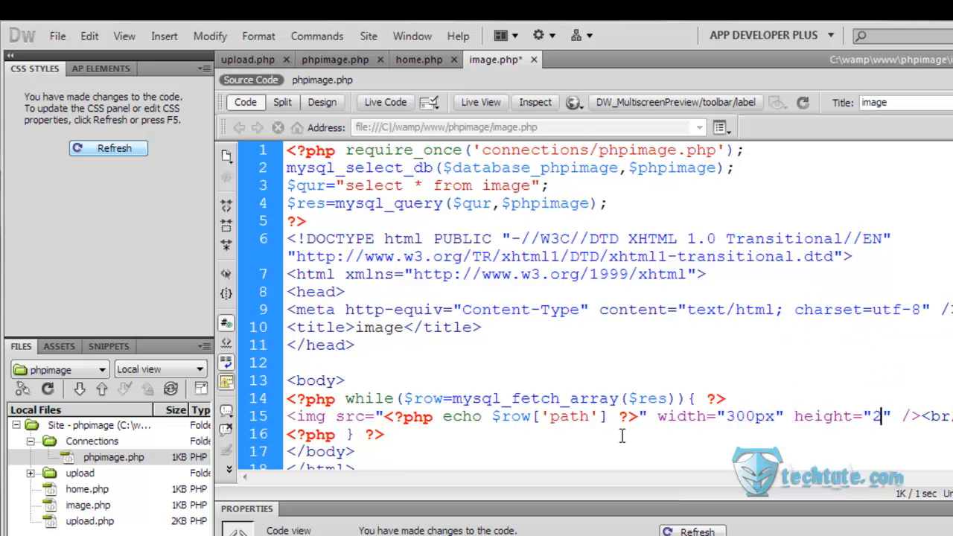
{"action": "type", "text": "00px"}
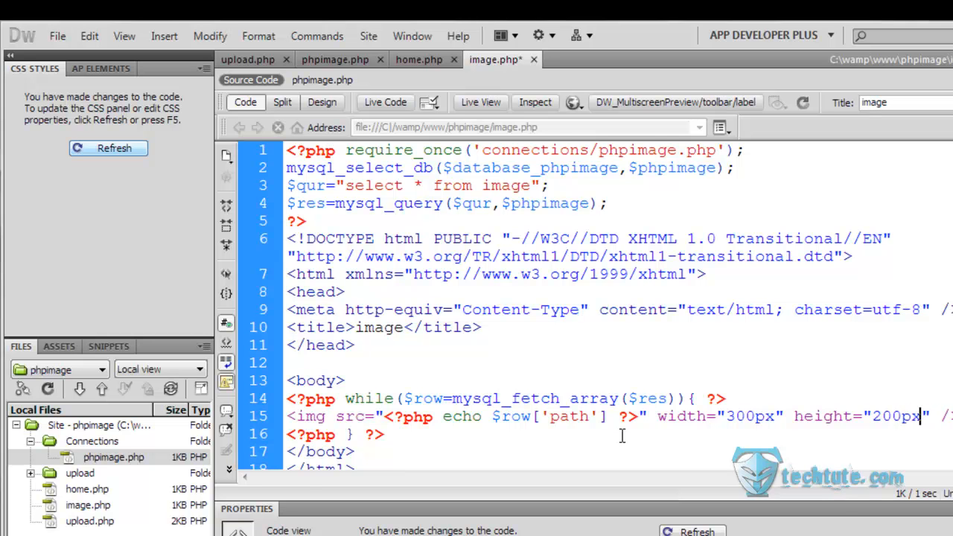
Preview image.php in Chrome.
{"action": "left_click", "coordinate": [573, 101]}
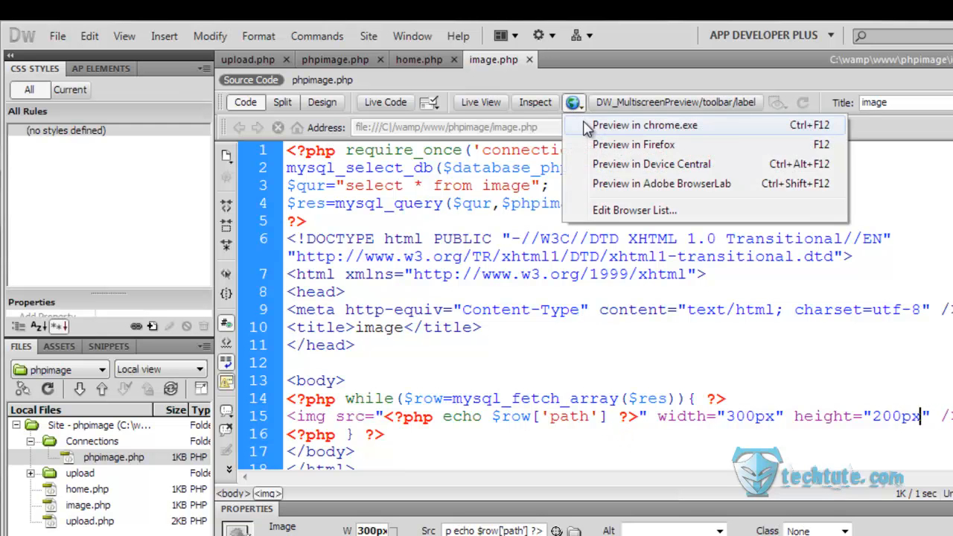
{"action": "left_click", "coordinate": [644, 125]}
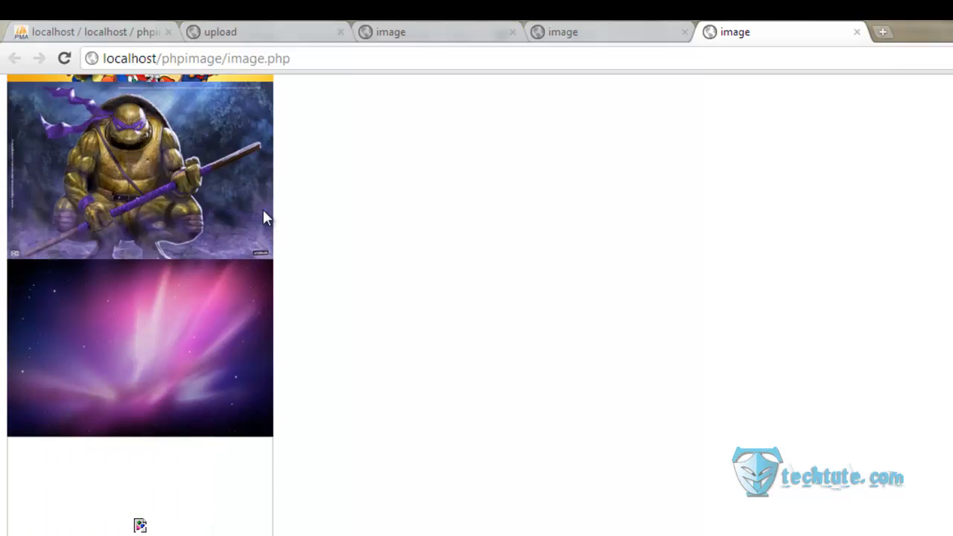
Scroll through the resized gallery images, then switch to the phpMyAdmin tab.
{"action": "scroll", "scroll_direction": "down", "scroll_amount": 3}
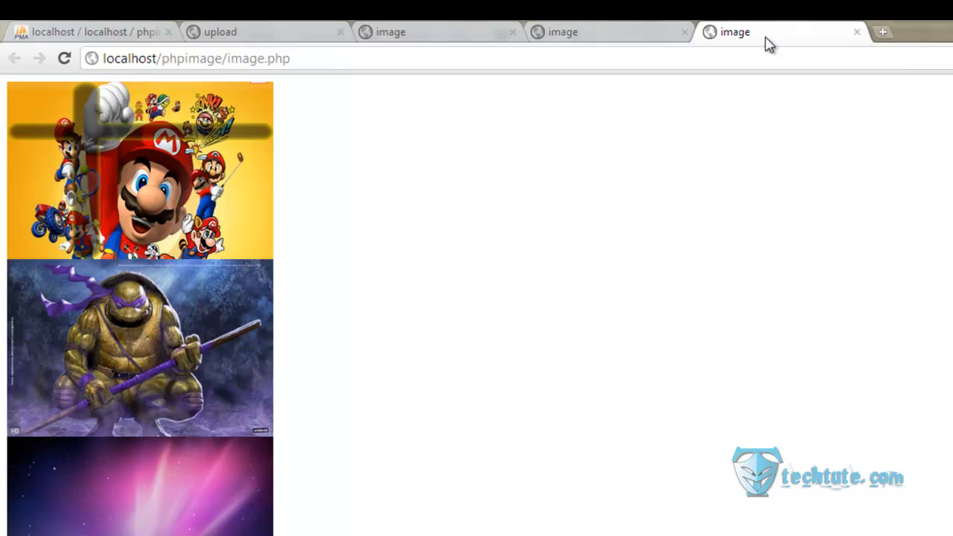
{"action": "scroll", "scroll_direction": "down", "scroll_amount": 3}
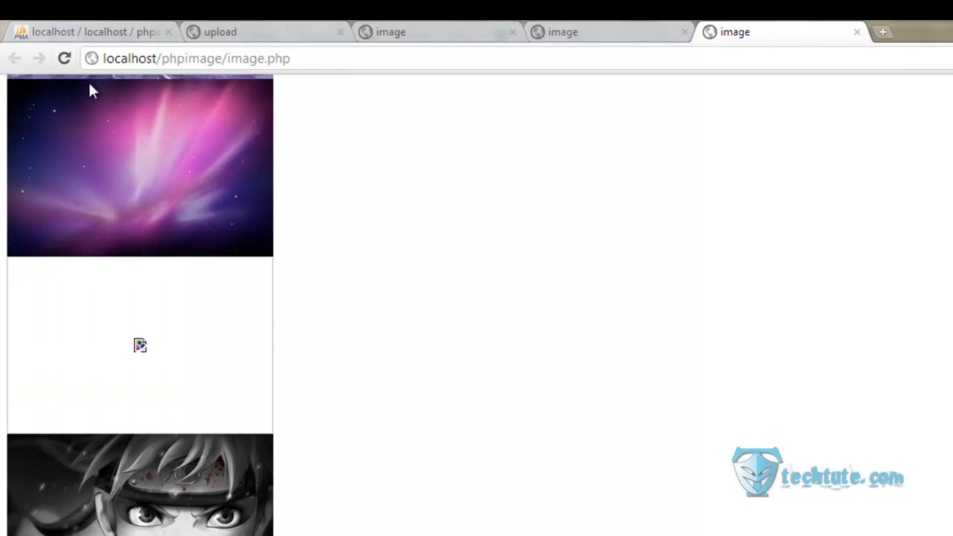
{"action": "left_click", "coordinate": [89, 31]}
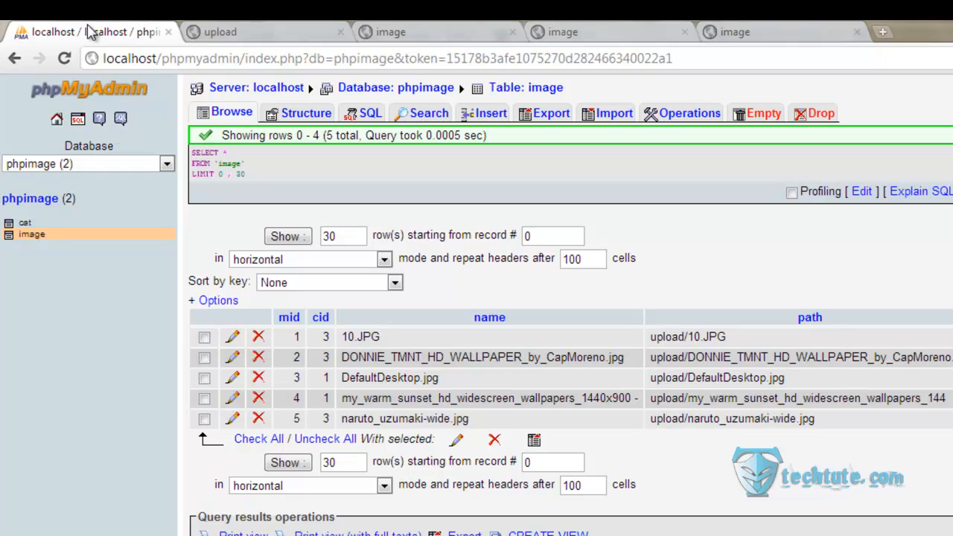
{"action": "mouse_move", "coordinate": [325, 438]}
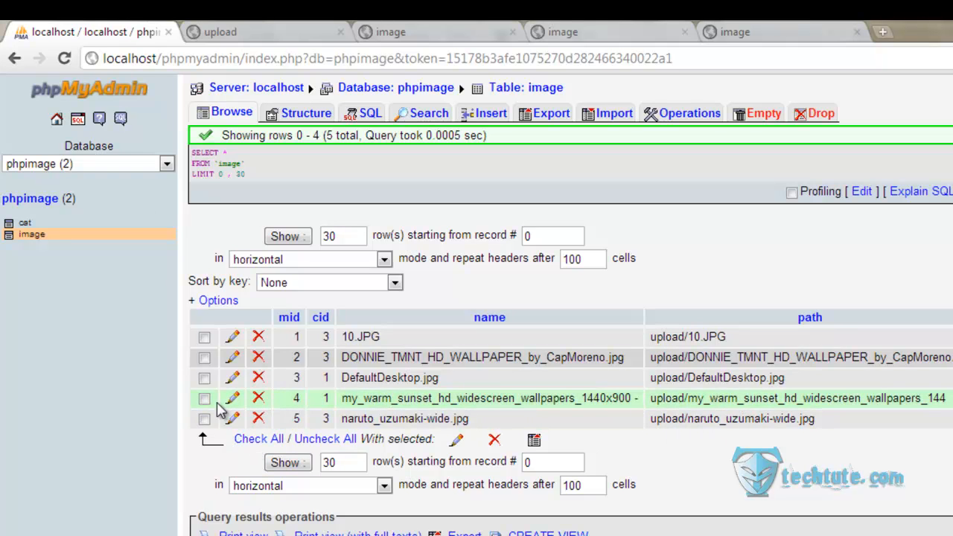
Mark the sunset wallpaper row (mid 4) in the image table.
{"action": "left_click", "coordinate": [204, 399]}
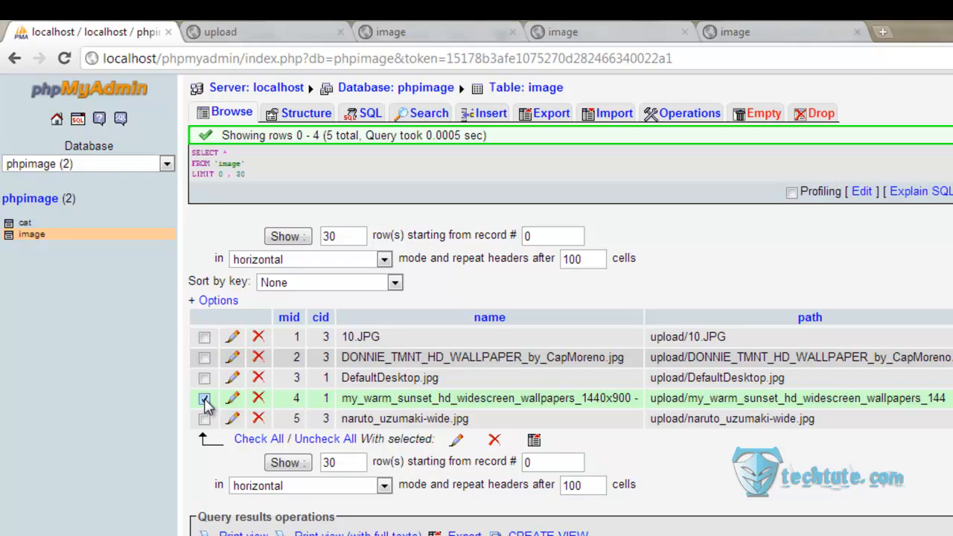
{"action": "left_click", "coordinate": [204, 399]}
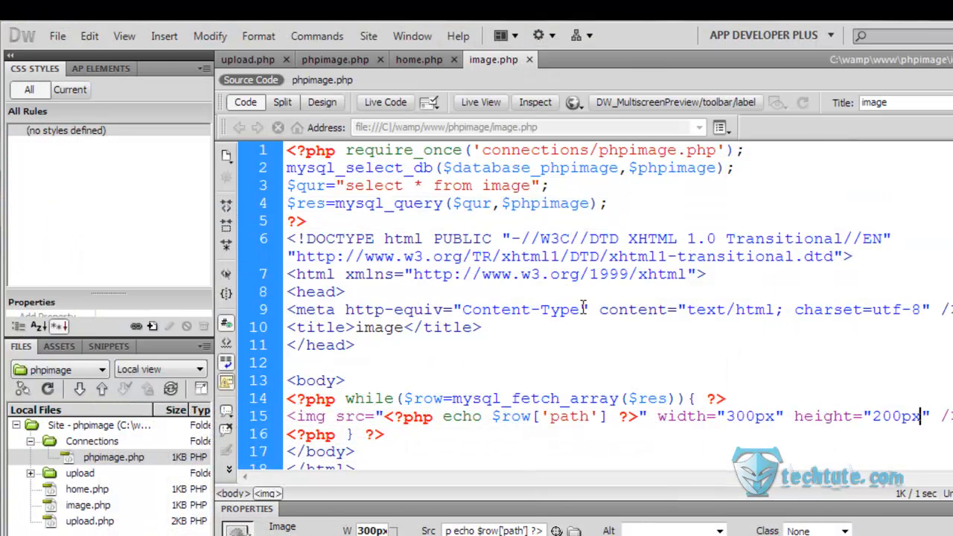
{"action": "mouse_move", "coordinate": [460, 490]}
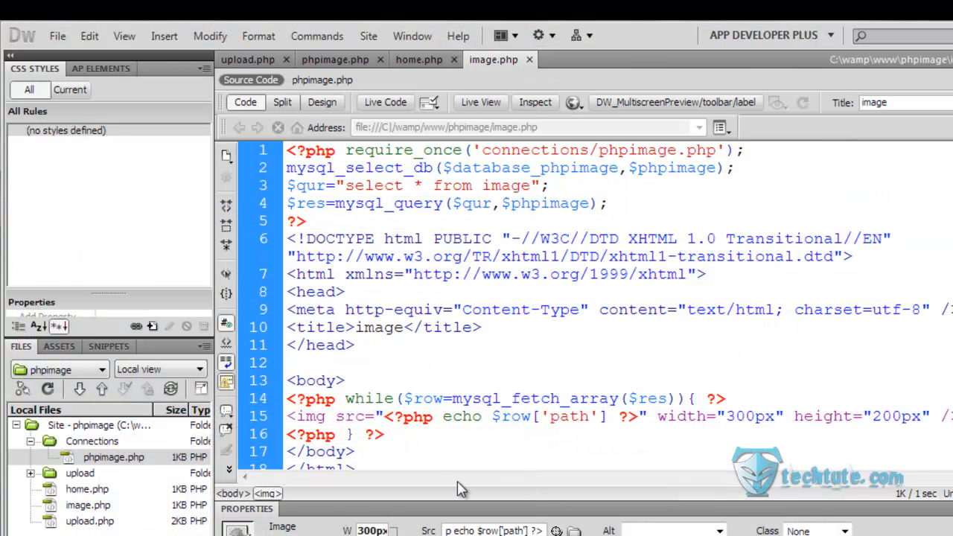
Switch to home.php and preview it in Chrome.
{"action": "left_click", "coordinate": [418, 60]}
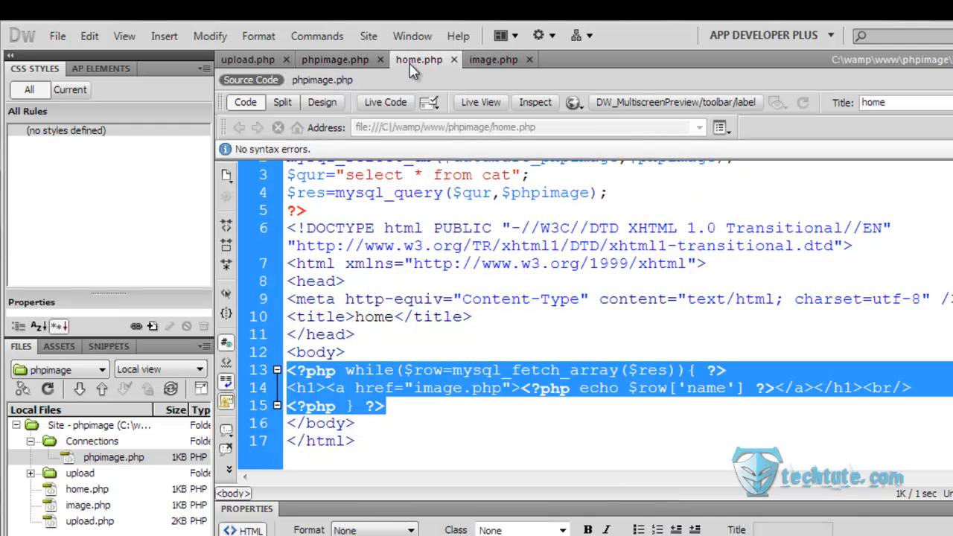
{"action": "left_click", "coordinate": [573, 101]}
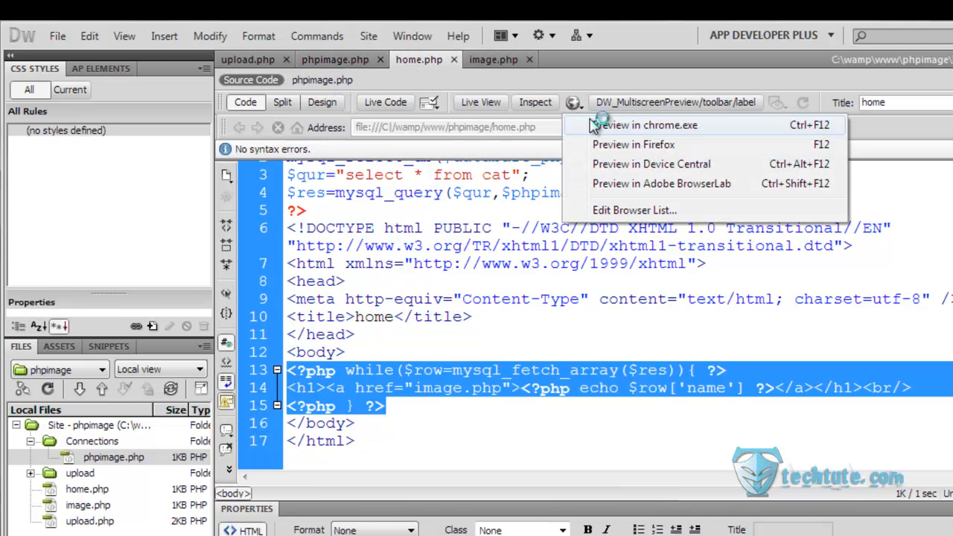
{"action": "left_click", "coordinate": [649, 125]}
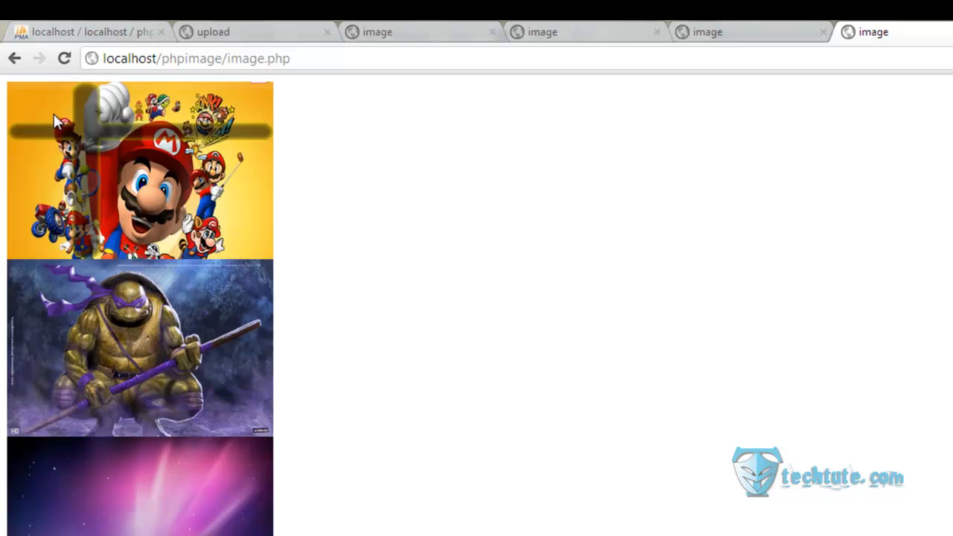
{"action": "mouse_move", "coordinate": [80, 95]}
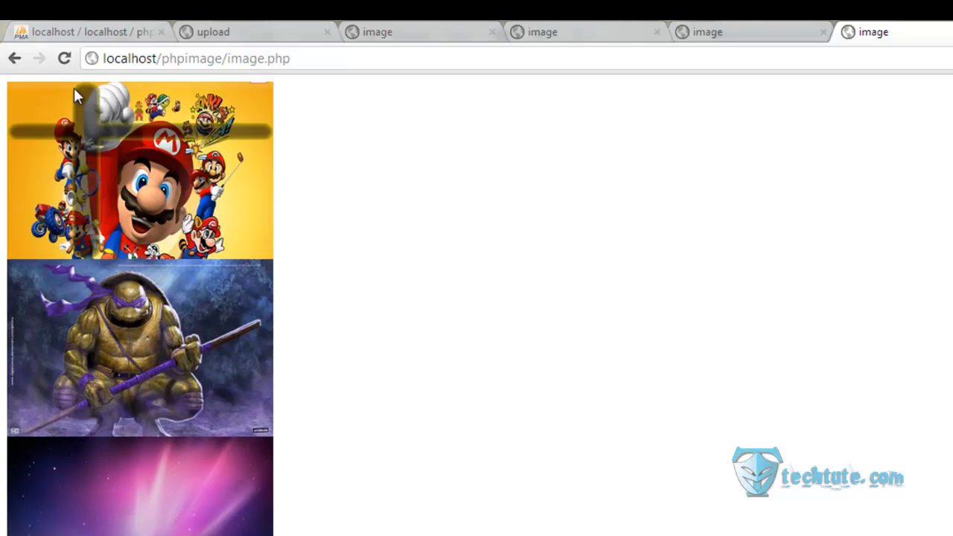
Look over the cartoon and nature category links, then return to phpMyAdmin.
{"action": "scroll", "scroll_direction": "down", "scroll_amount": 3}
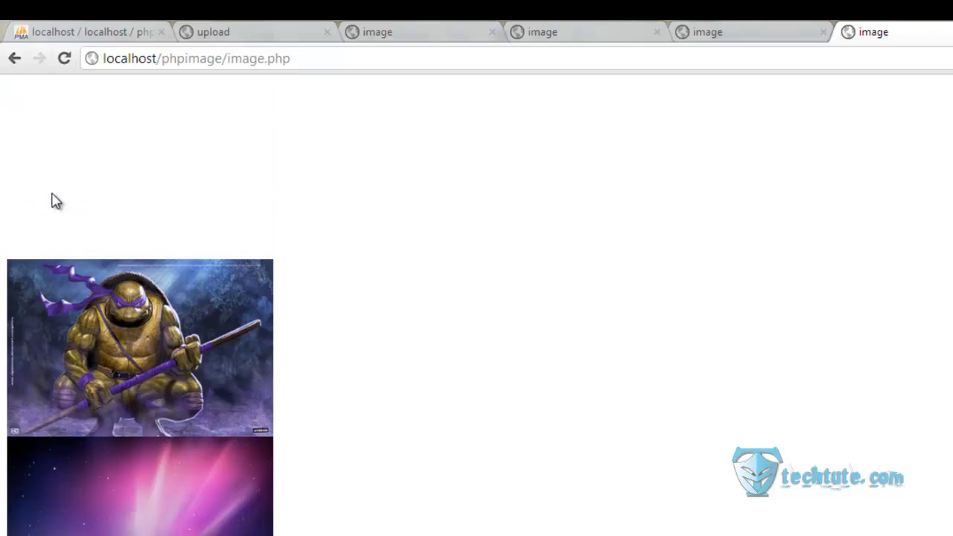
{"action": "scroll", "scroll_direction": "up", "scroll_amount": 3}
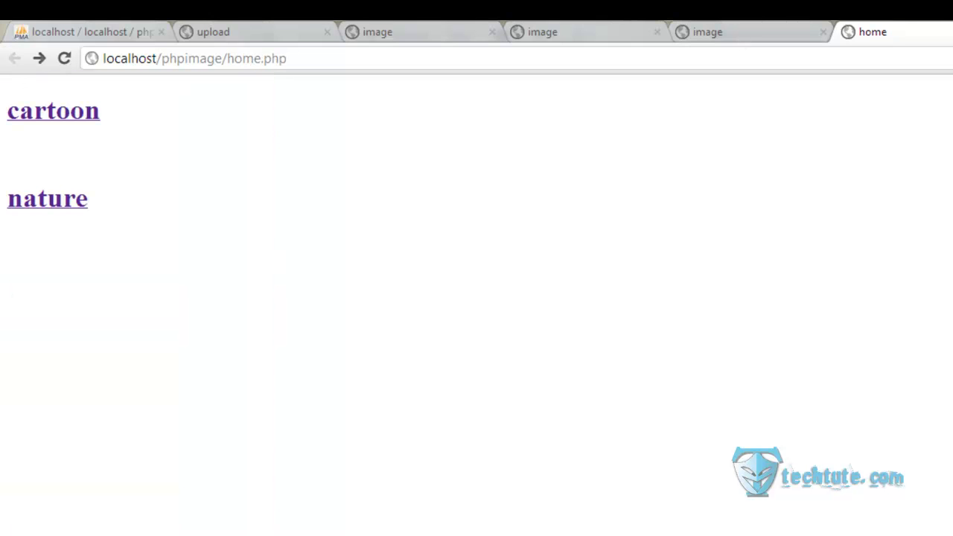
{"action": "left_click", "coordinate": [90, 31]}
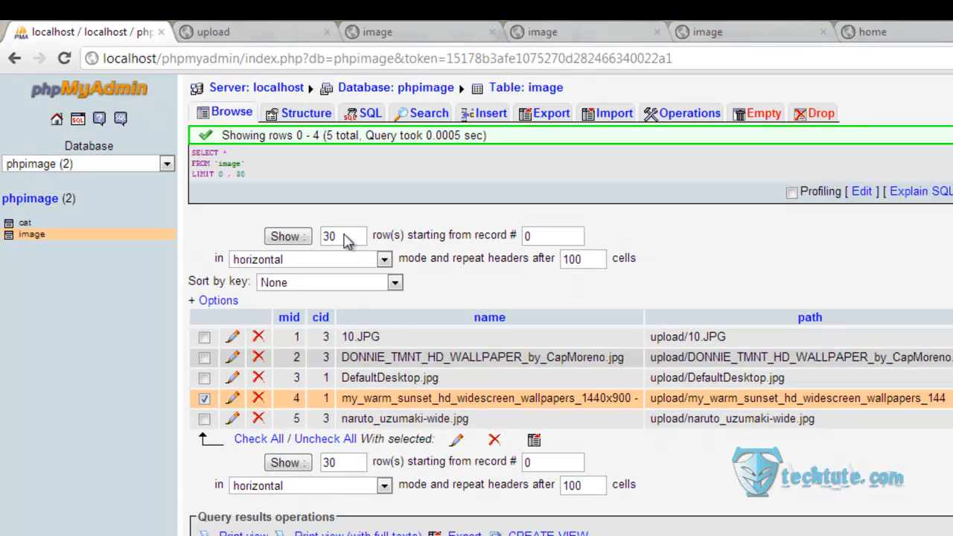
{"action": "mouse_move", "coordinate": [330, 260]}
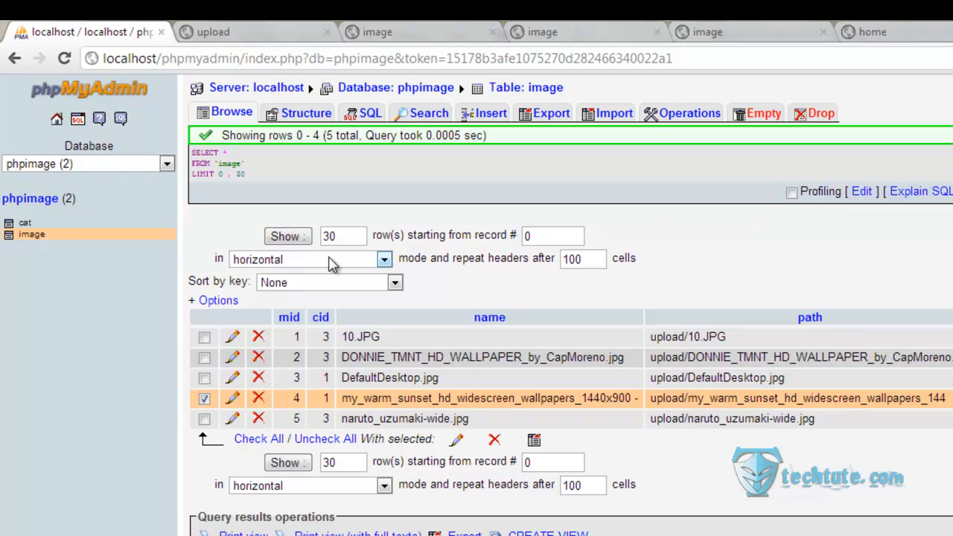
{"action": "mouse_move", "coordinate": [351, 490]}
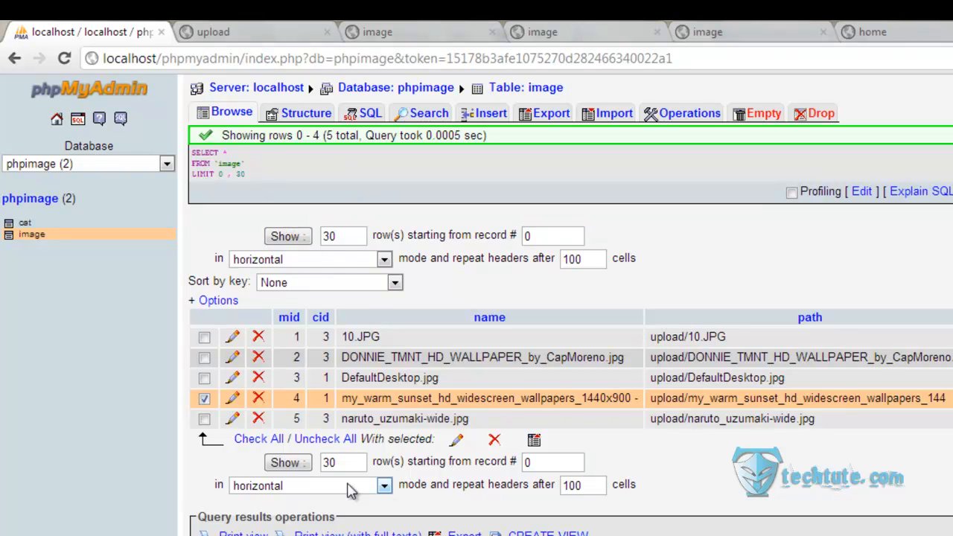
{"action": "mouse_move", "coordinate": [259, 397]}
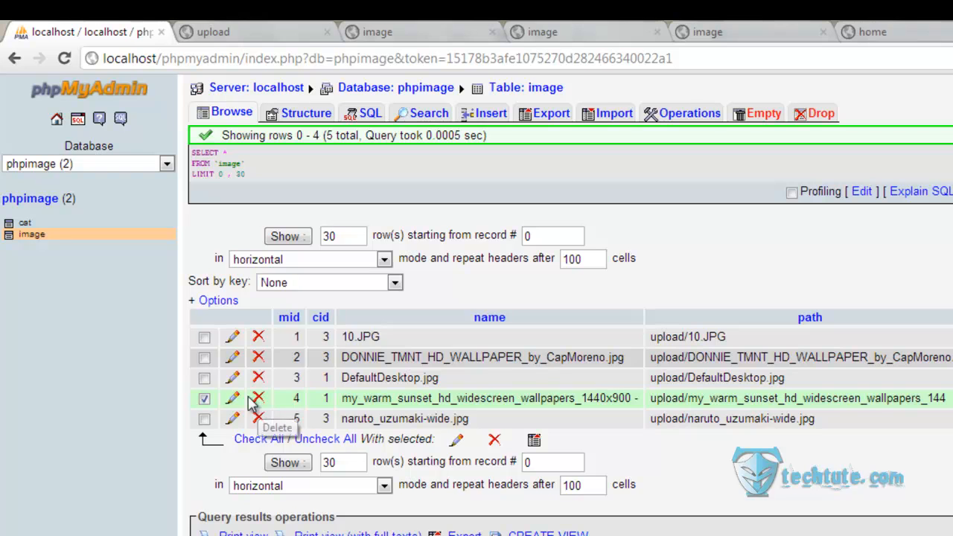
Delete the sunset wallpaper record (mid 4) from the image table.
{"action": "left_click", "coordinate": [259, 399]}
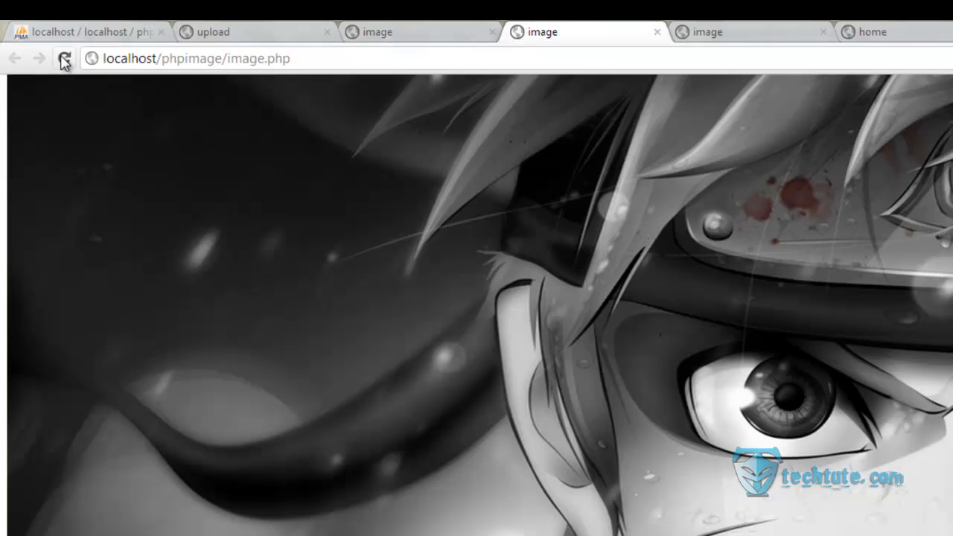
Reload image.php and scroll through the gallery to confirm the deleted image is gone.
{"action": "left_click", "coordinate": [64, 58]}
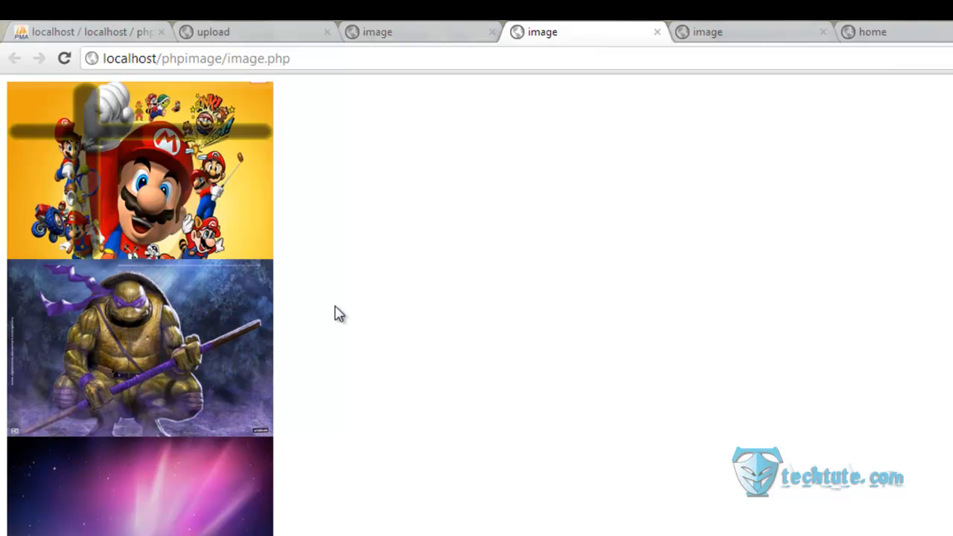
{"action": "scroll", "scroll_direction": "down", "scroll_amount": 3}
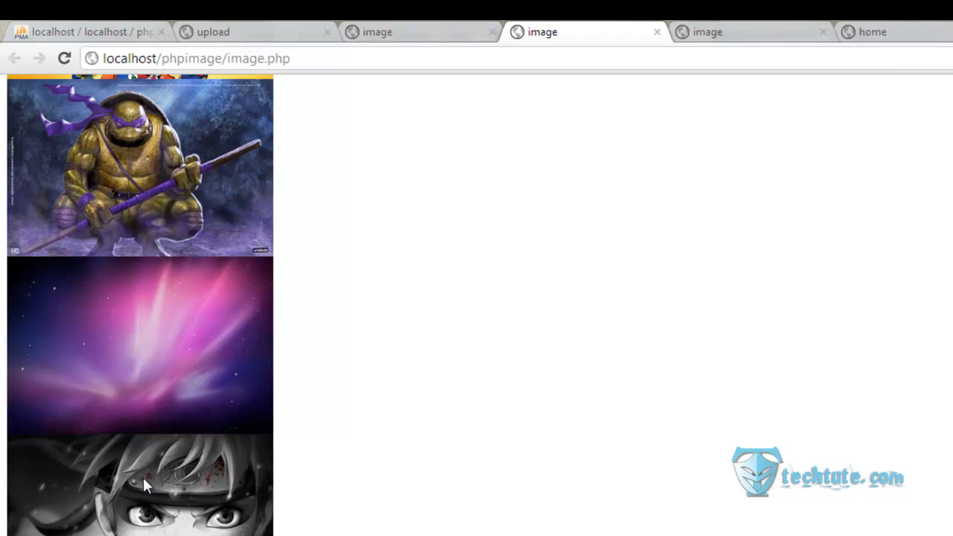
{"action": "scroll", "scroll_direction": "up", "scroll_amount": 3}
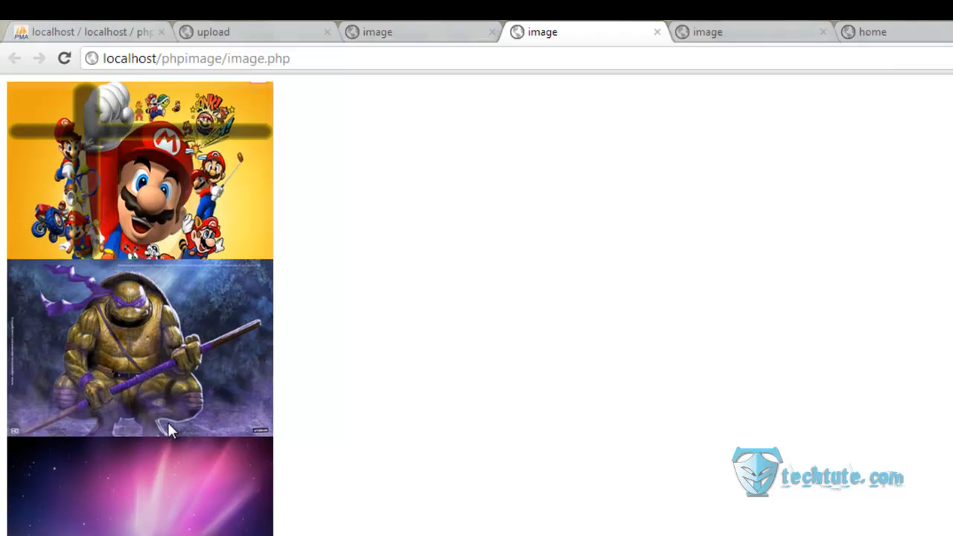
{"action": "scroll", "scroll_direction": "down", "scroll_amount": 3}
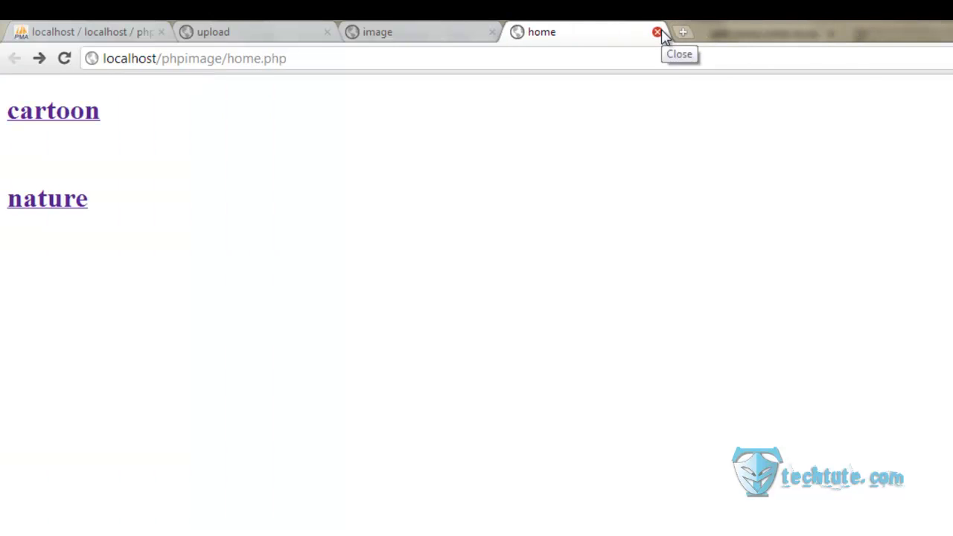
{"action": "mouse_move", "coordinate": [459, 35]}
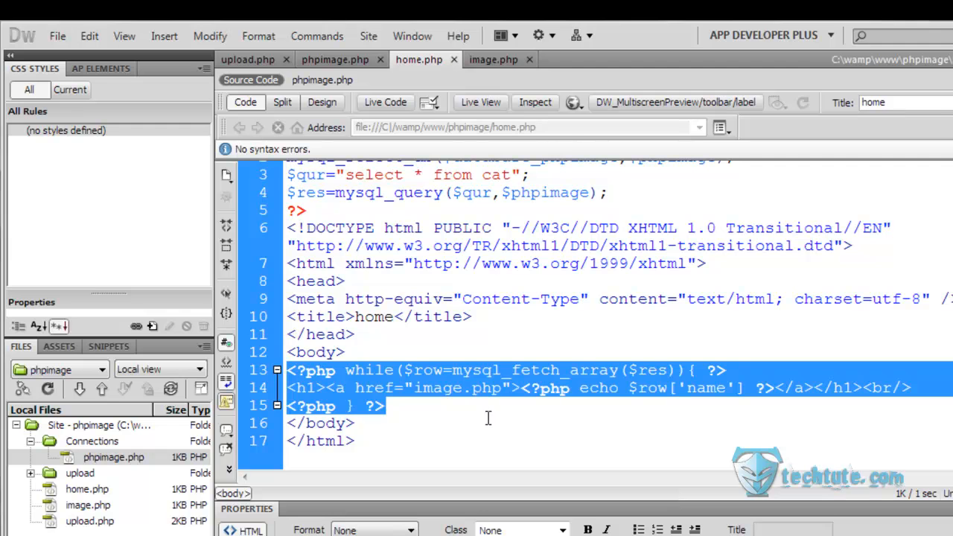
Review upload.php and the database connection file, then return to home.php.
{"action": "left_click", "coordinate": [457, 416]}
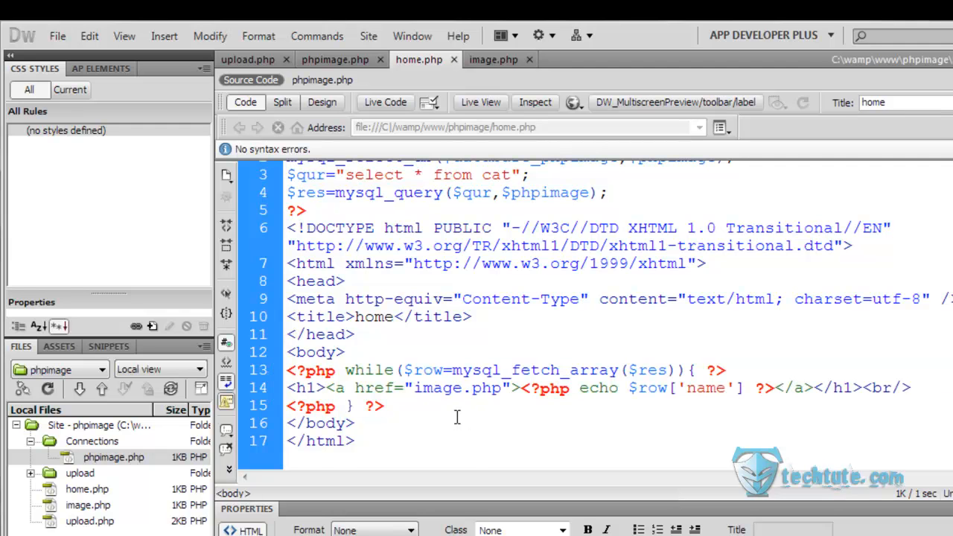
{"action": "scroll", "scroll_direction": "up", "scroll_amount": 3}
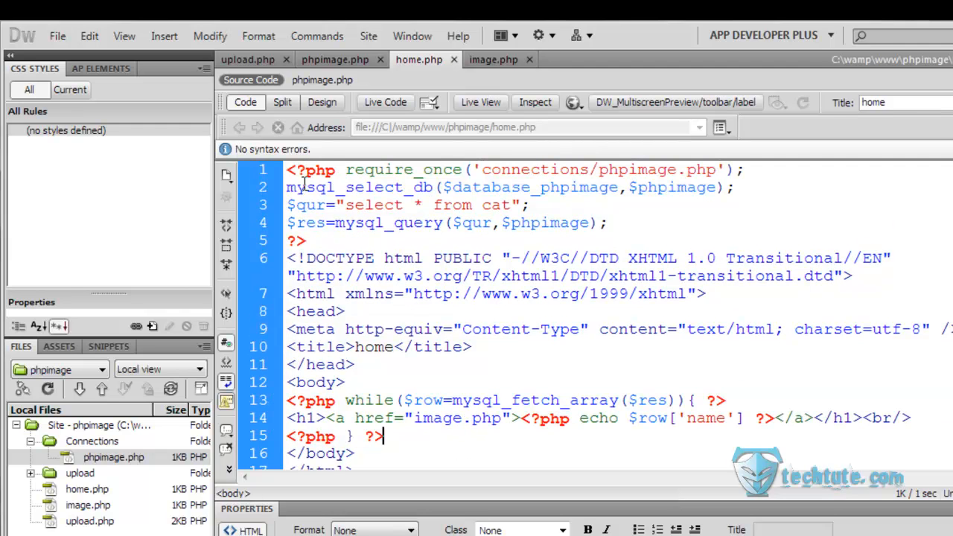
{"action": "left_click", "coordinate": [247, 60]}
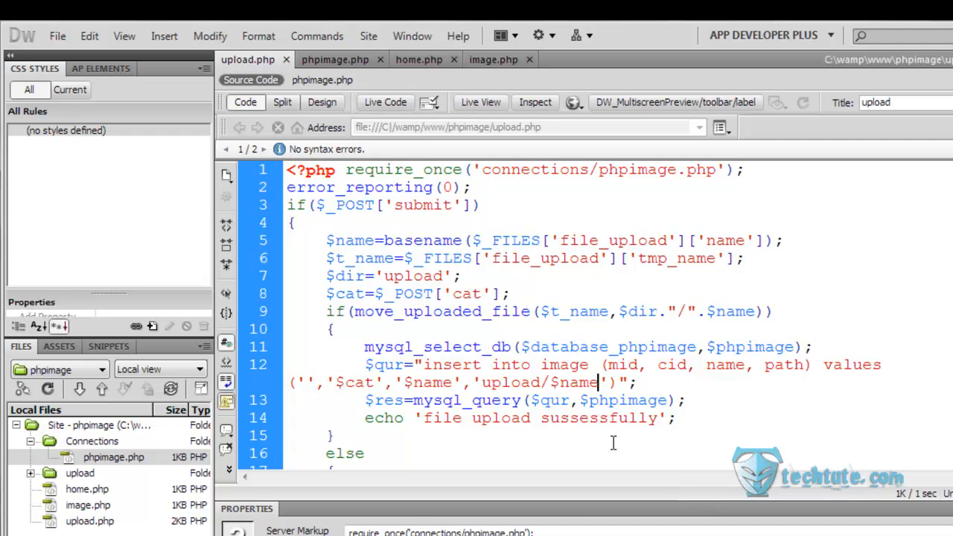
{"action": "left_click", "coordinate": [333, 60]}
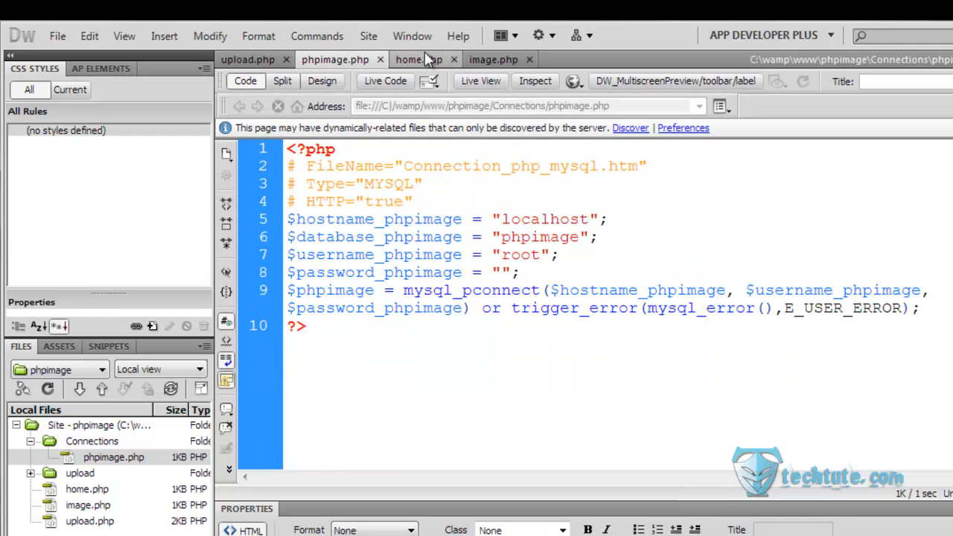
{"action": "left_click", "coordinate": [408, 59]}
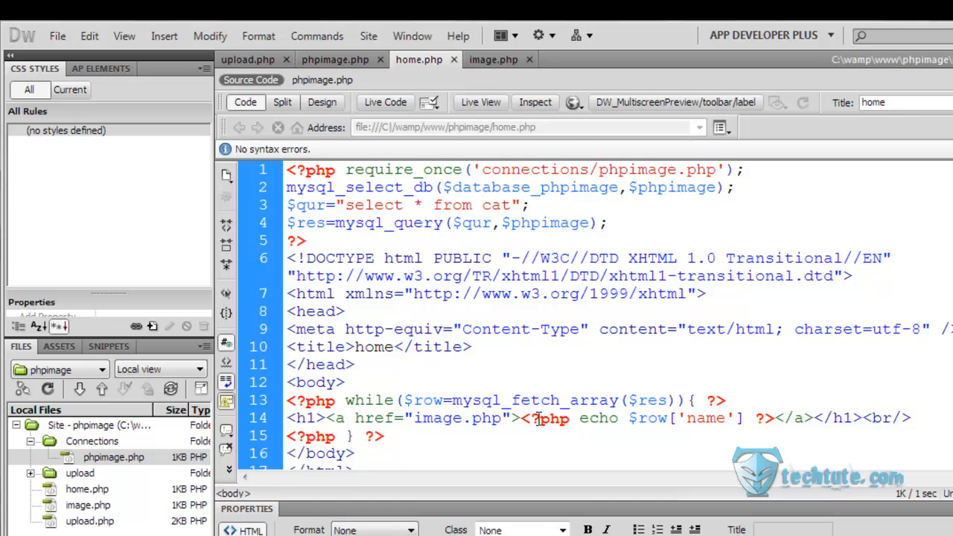
Extend the category link href to image.php?cid=<?php echo ... ?>.
{"action": "left_click", "coordinate": [503, 417]}
{"action": "type", "text": "?"}
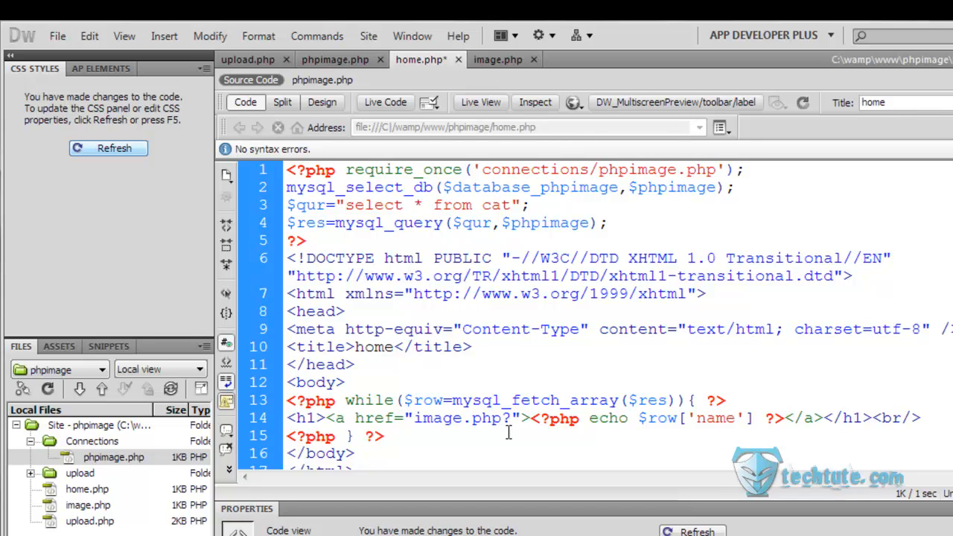
{"action": "type", "text": "cid="}
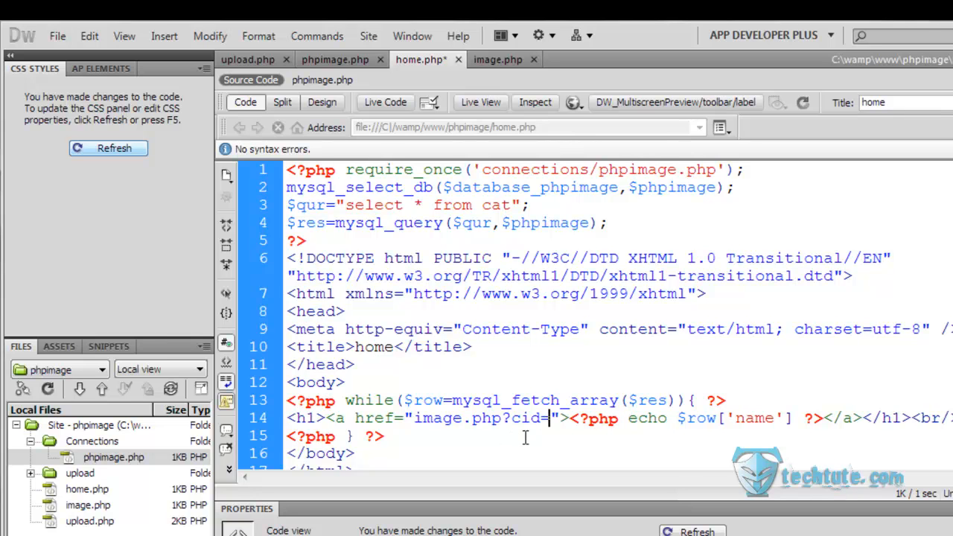
{"action": "type", "text": "<?php ?>"}
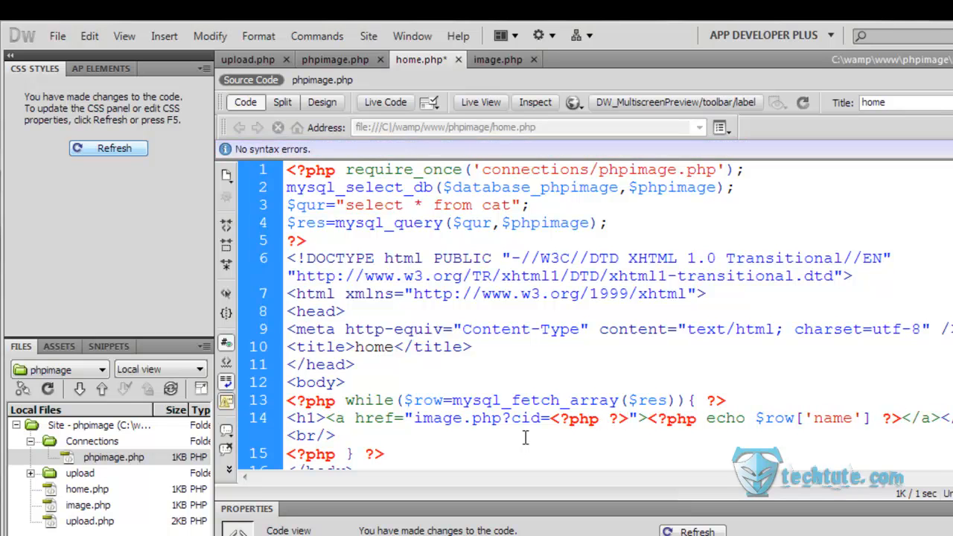
{"action": "type", "text": "echo"}
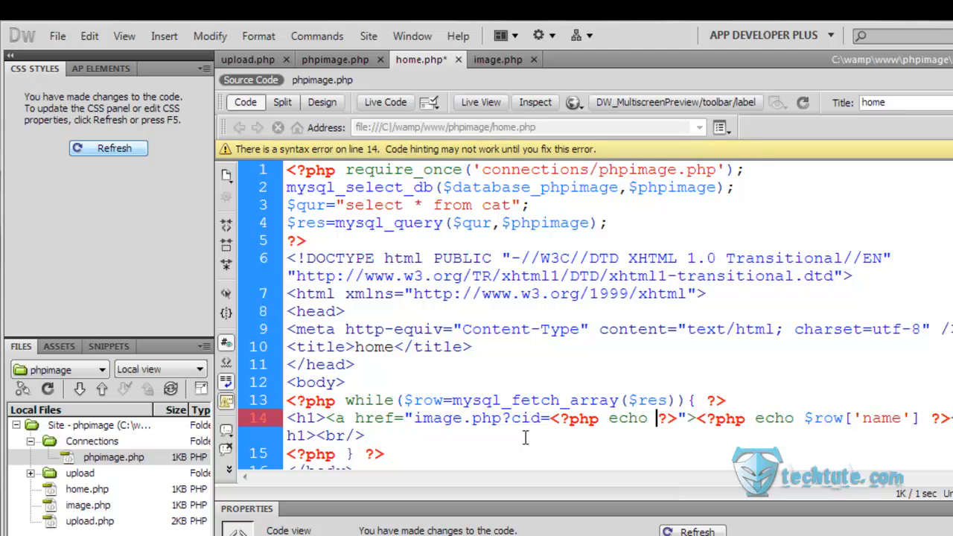
{"action": "type", "text": "r"}
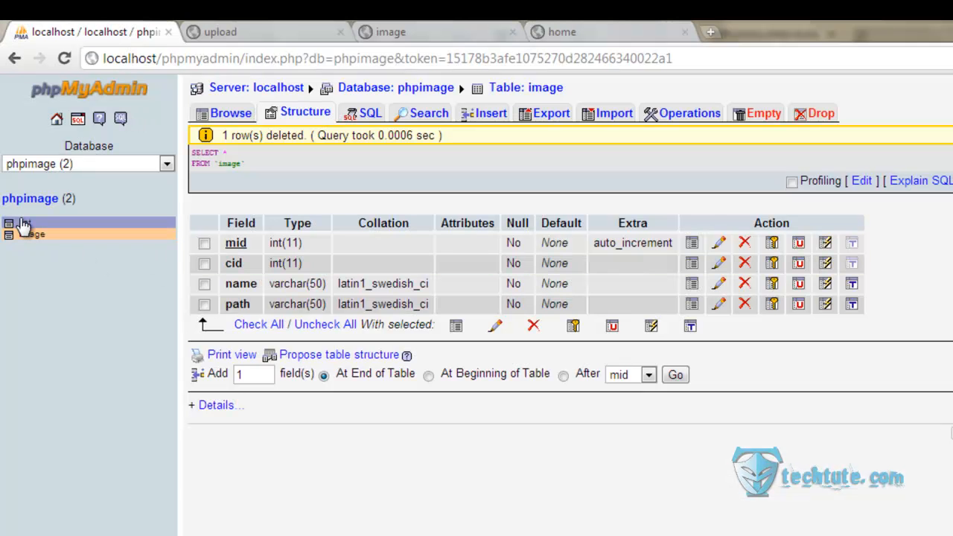
Show the cat table's details in phpMyAdmin.
{"action": "left_click", "coordinate": [24, 224]}
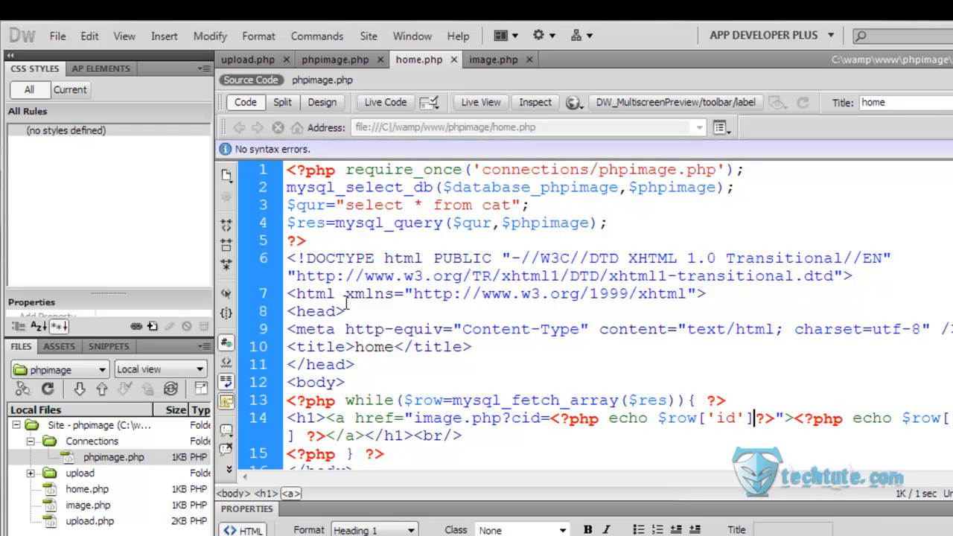
Preview home.php in Chrome from the browser preview menu.
{"action": "left_click", "coordinate": [573, 101]}
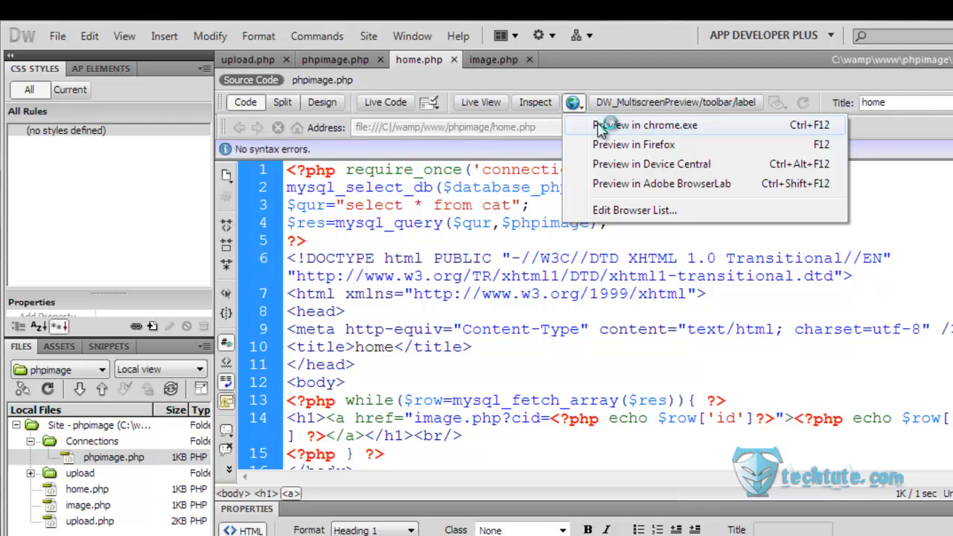
{"action": "left_click", "coordinate": [646, 125]}
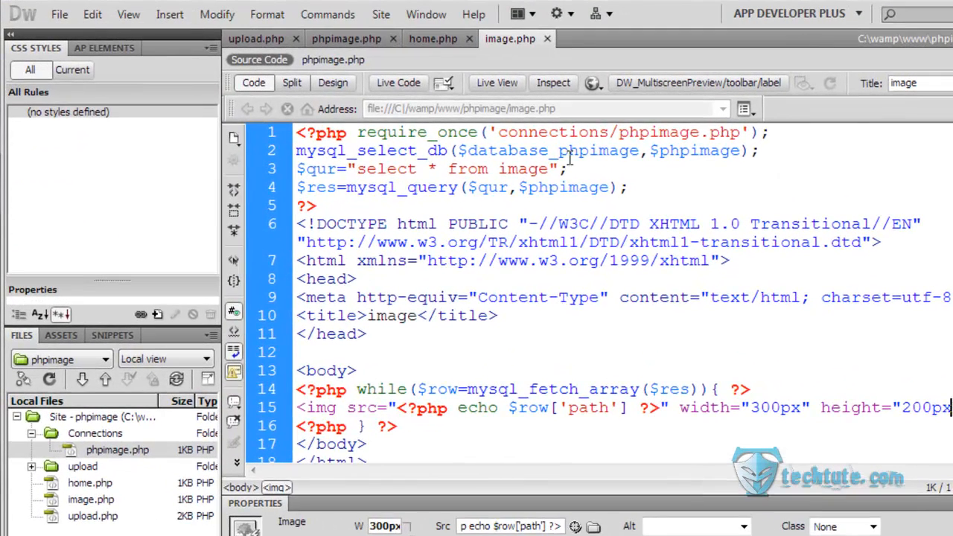
Add a line $id=$_GET['cid']; after the database selection in image.php.
{"action": "left_click", "coordinate": [781, 150]}
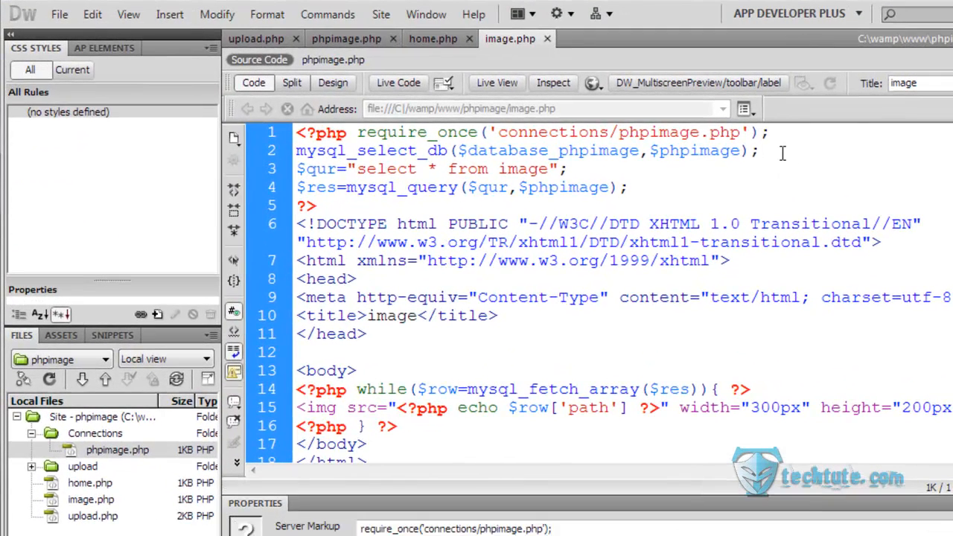
{"action": "key", "text": "Return"}
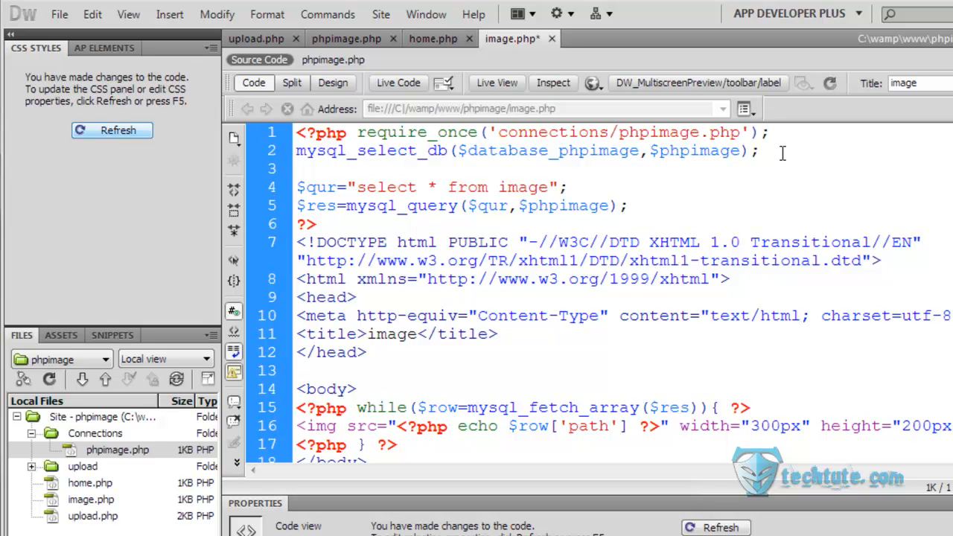
{"action": "type", "text": "$_"}
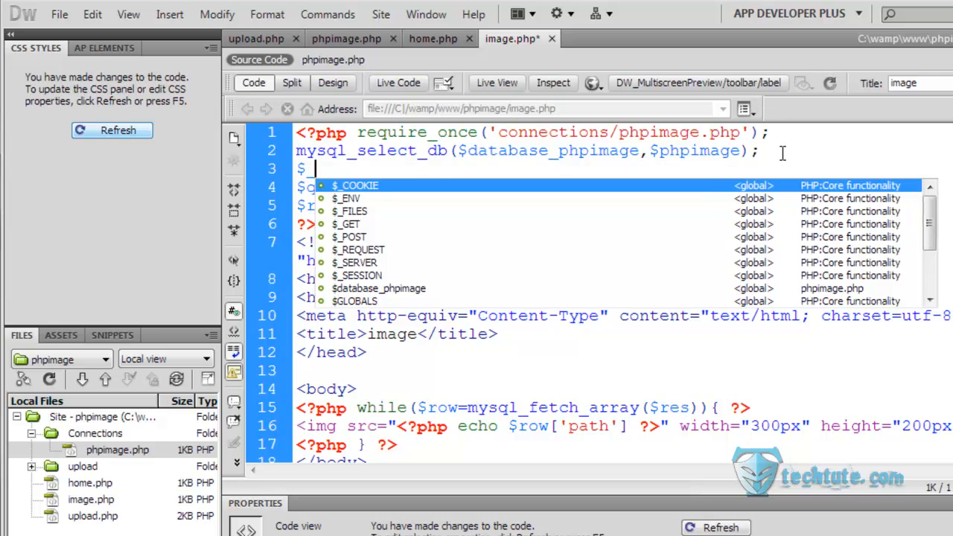
{"action": "type", "text": "g"}
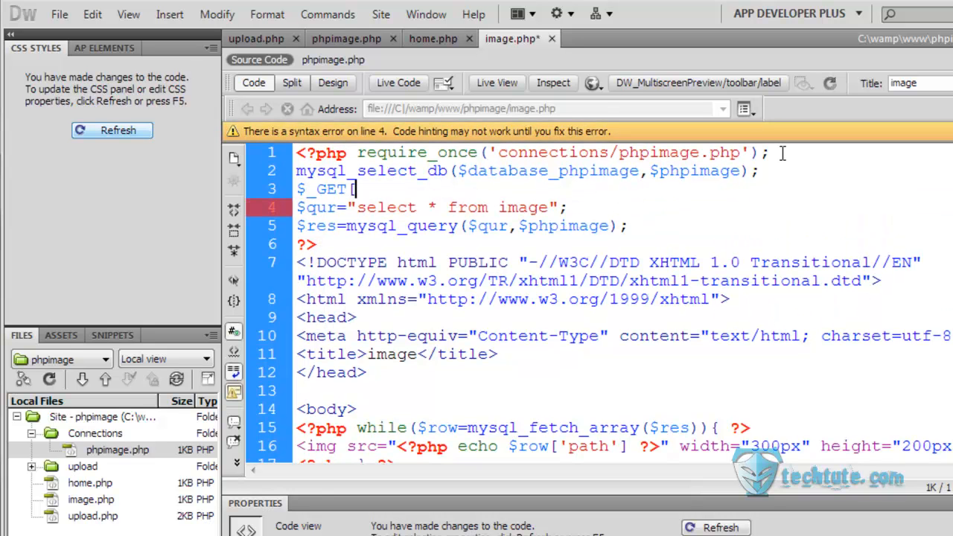
{"action": "type", "text": "'cid']"}
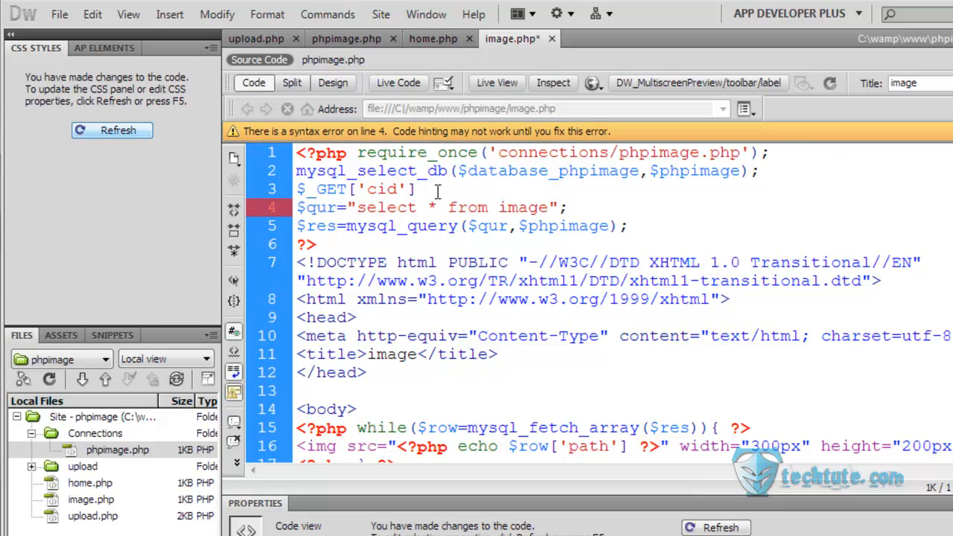
{"action": "type", "text": ";"}
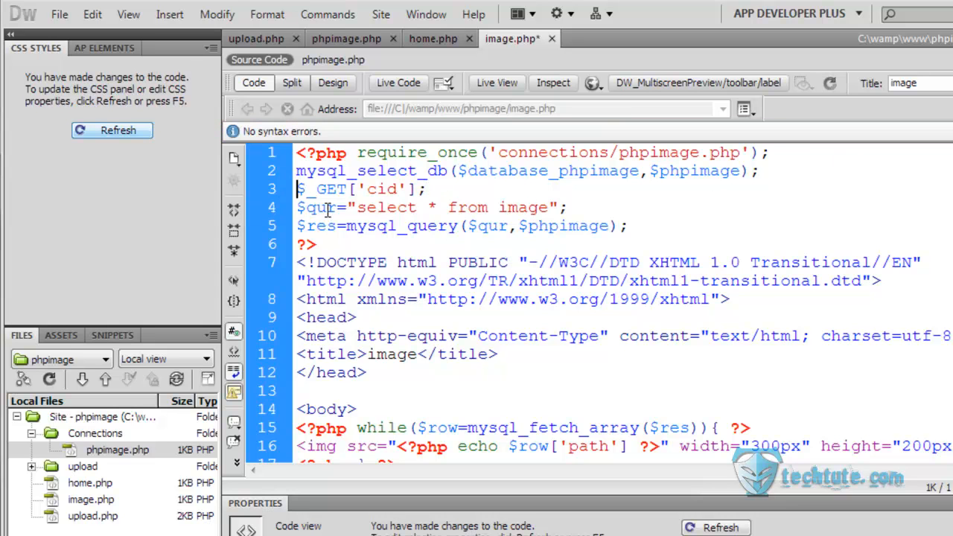
{"action": "type", "text": "$="}
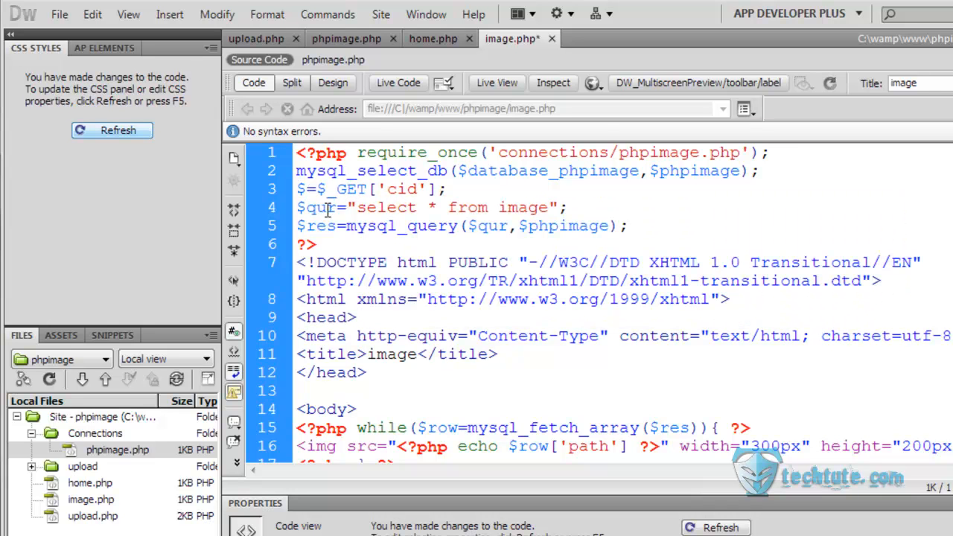
{"action": "type", "text": "id"}
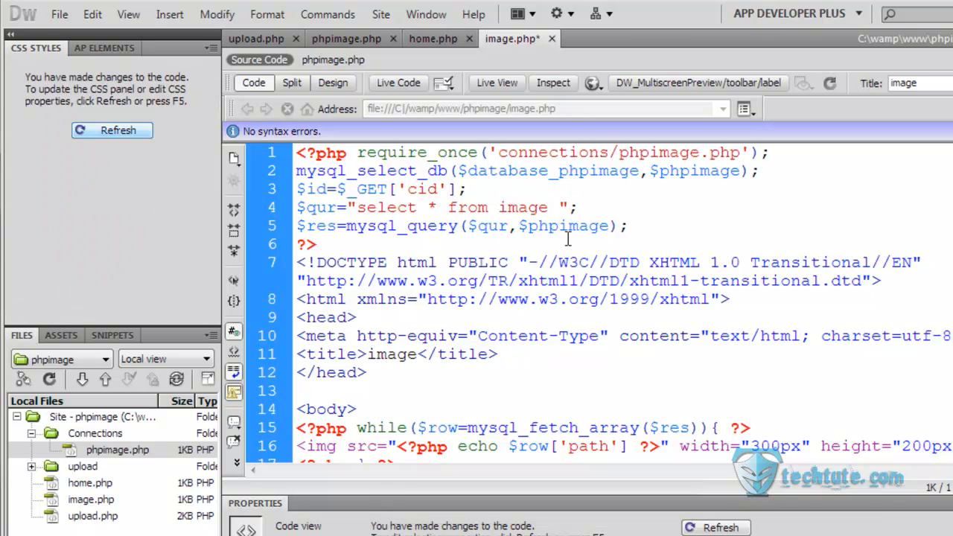
Change the query to select * from image where cid=$id.
{"action": "type", "text": "where"}
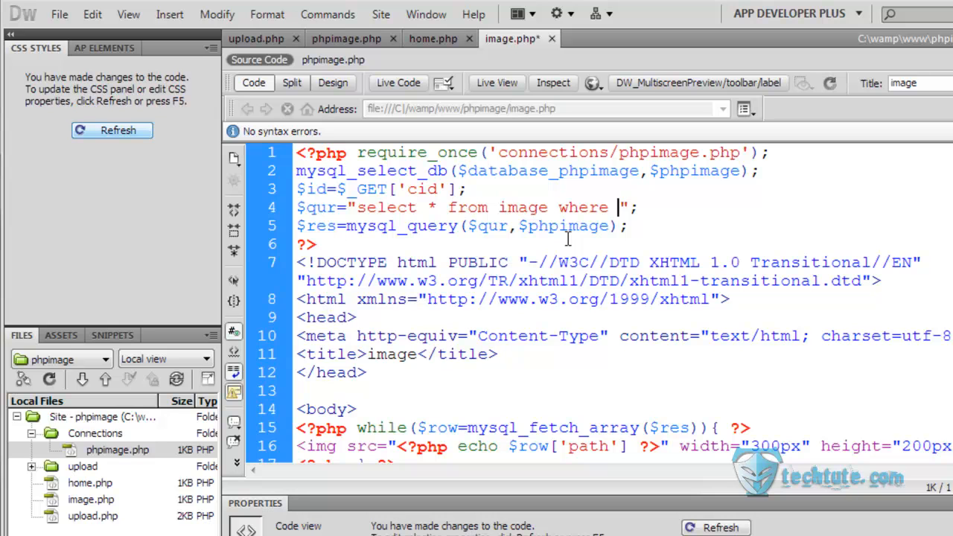
{"action": "type", "text": "c"}
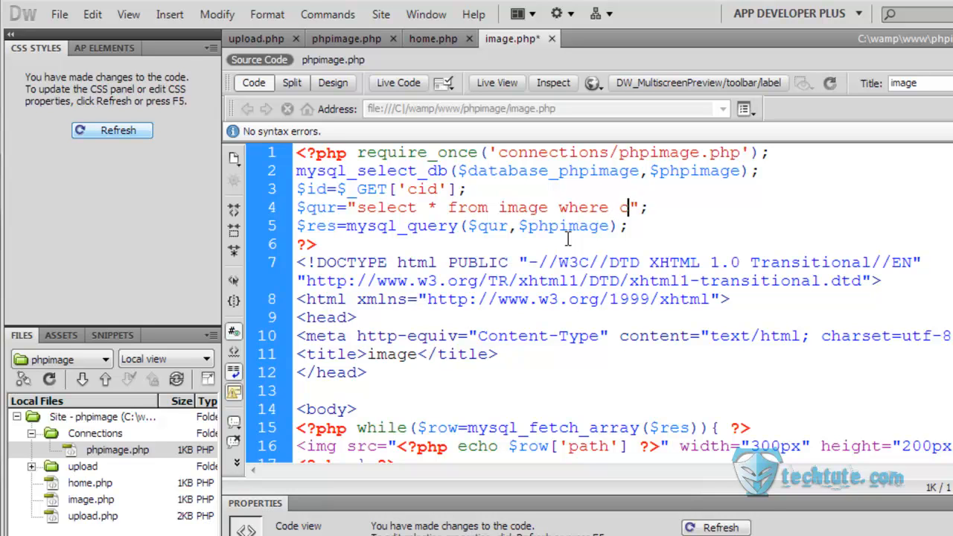
{"action": "type", "text": "id="}
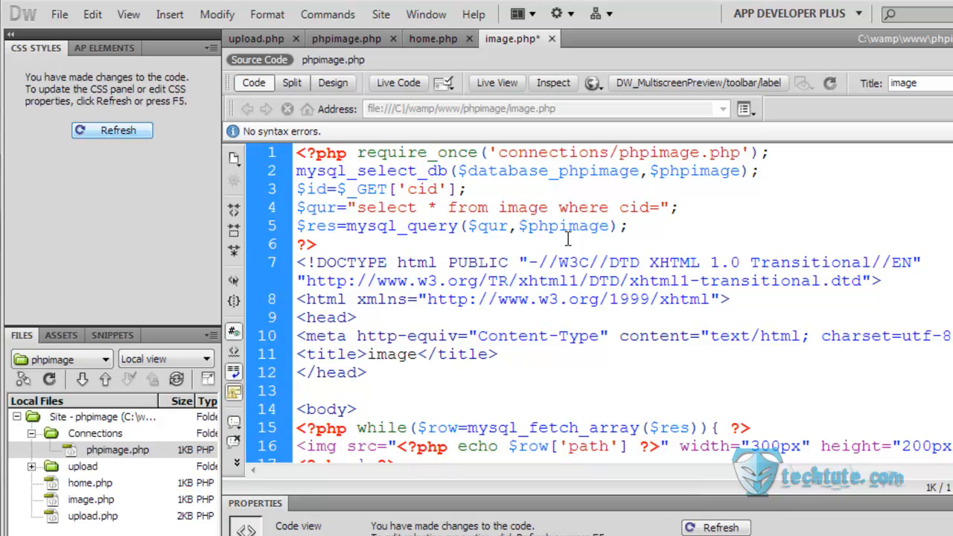
{"action": "type", "text": "$cid"}
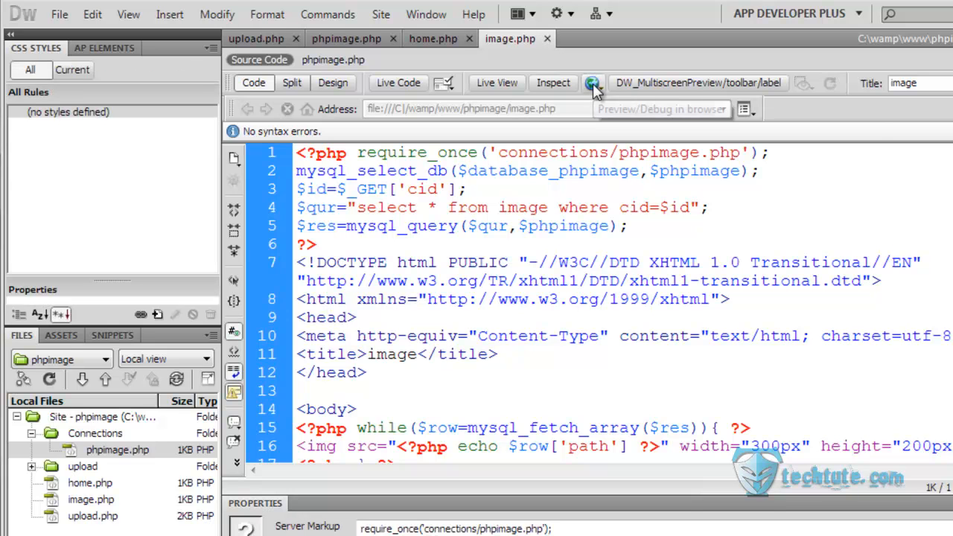
Preview image.php in Chrome, which shows an undefined cid notice and fetch warning.
{"action": "left_click", "coordinate": [592, 83]}
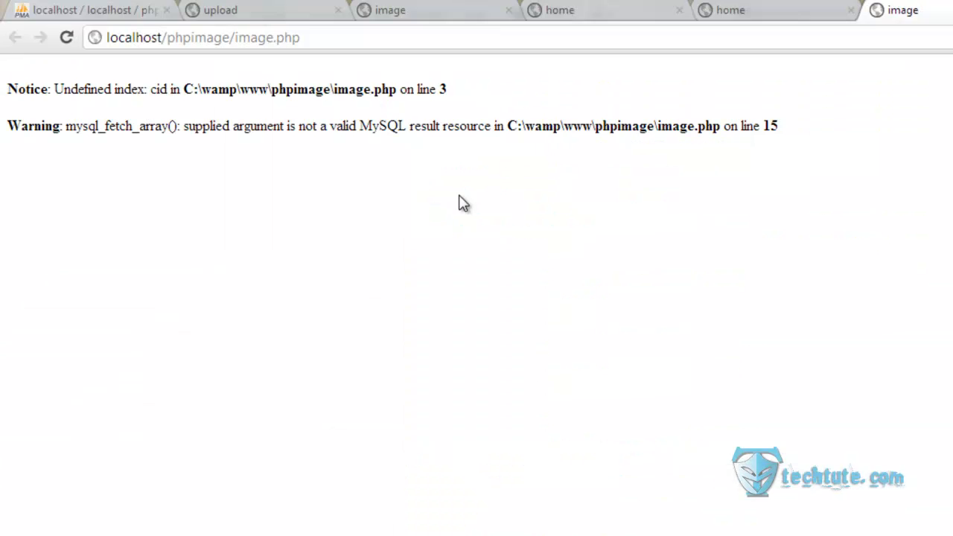
{"action": "mouse_move", "coordinate": [928, 77]}
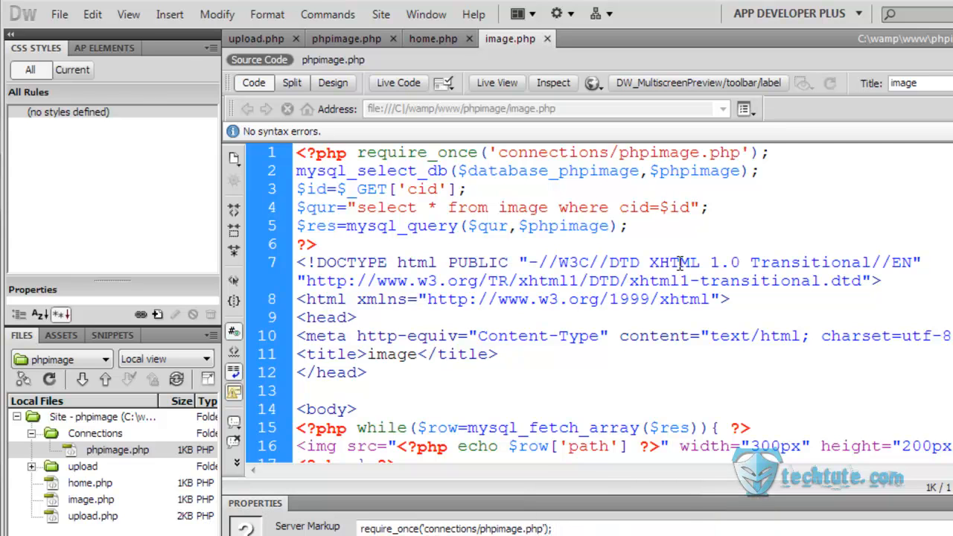
Quote $id in the cid condition as cid='$id' and switch back after rechecking.
{"action": "type", "text": "'"}
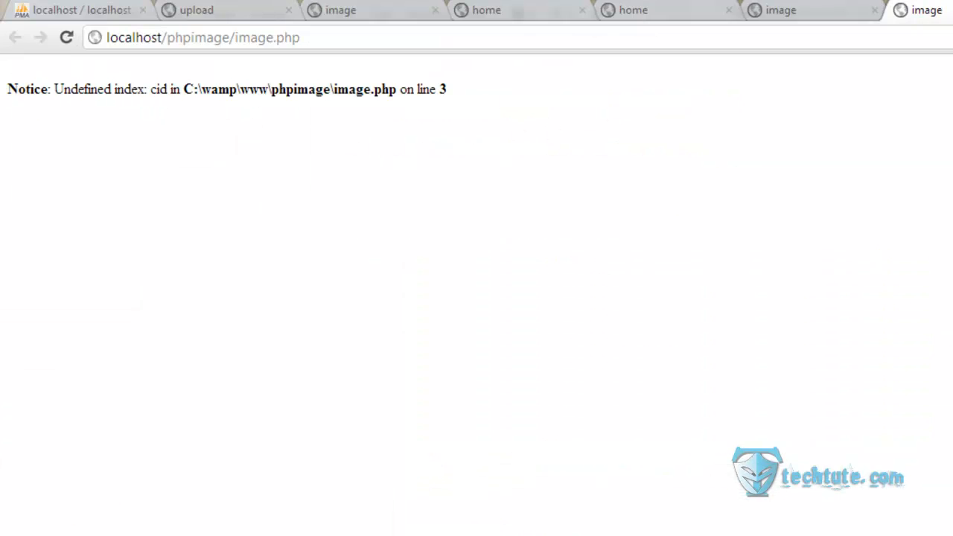
{"action": "key", "text": "alt+tab"}
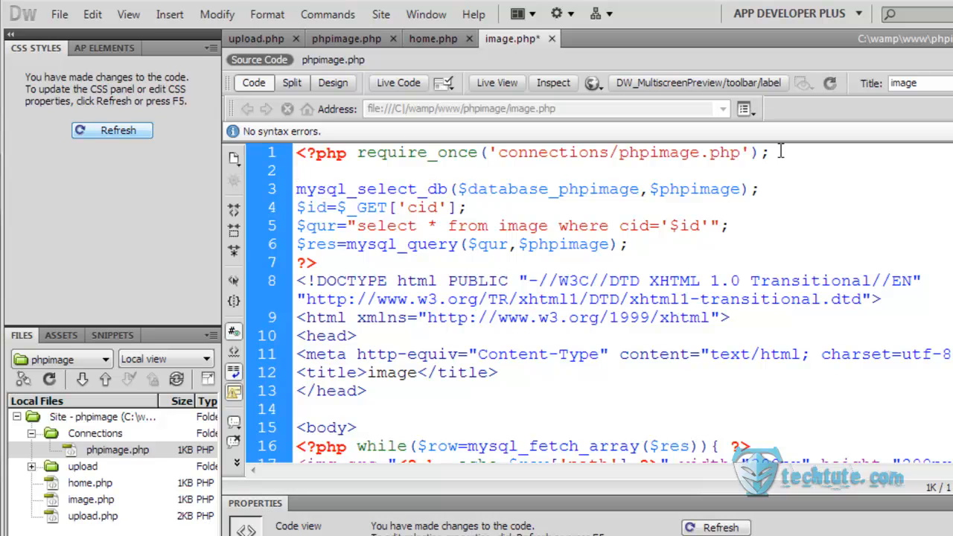
Add error_reporting(0); after require_once in image.php and save.
{"action": "type", "text": "err"}
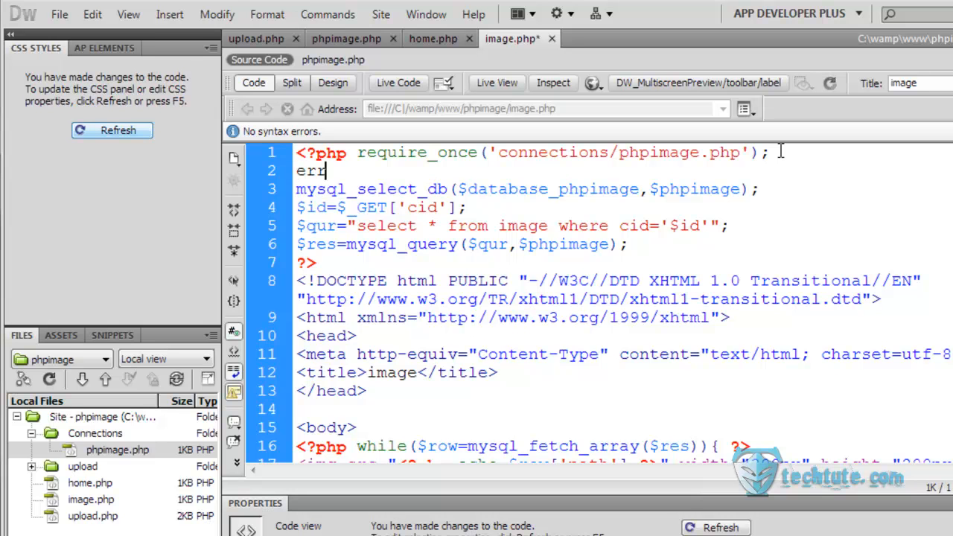
{"action": "type", "text": "or"}
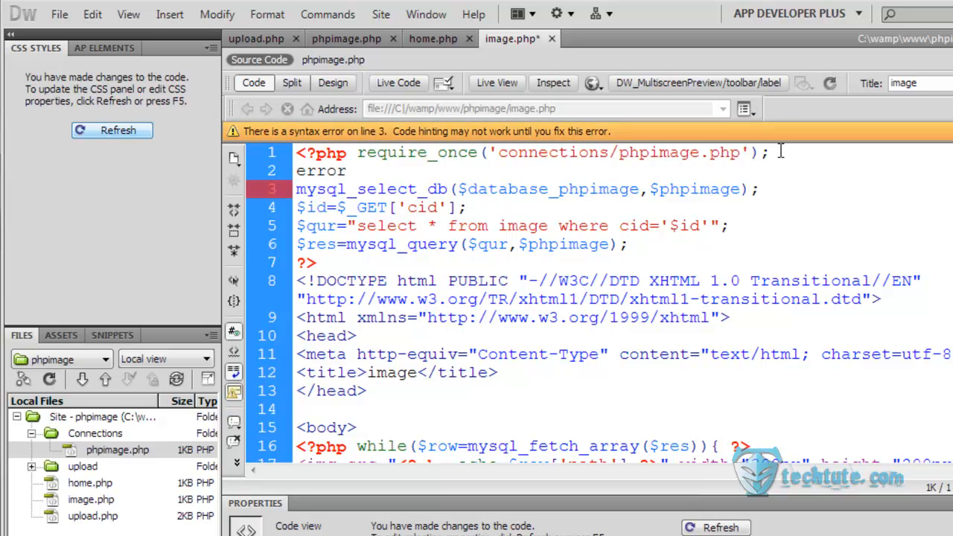
{"action": "type", "text": "_repor"}
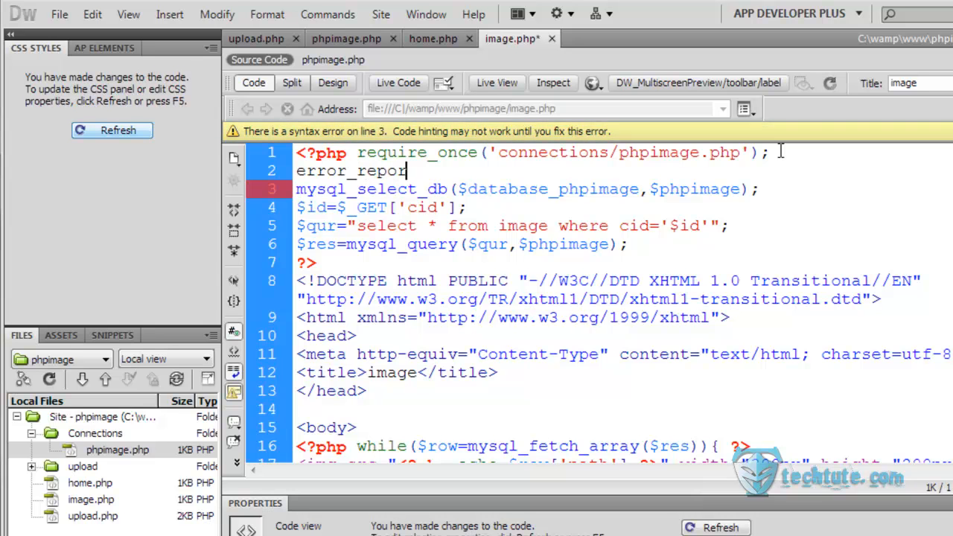
{"action": "type", "text": "ing(0);"}
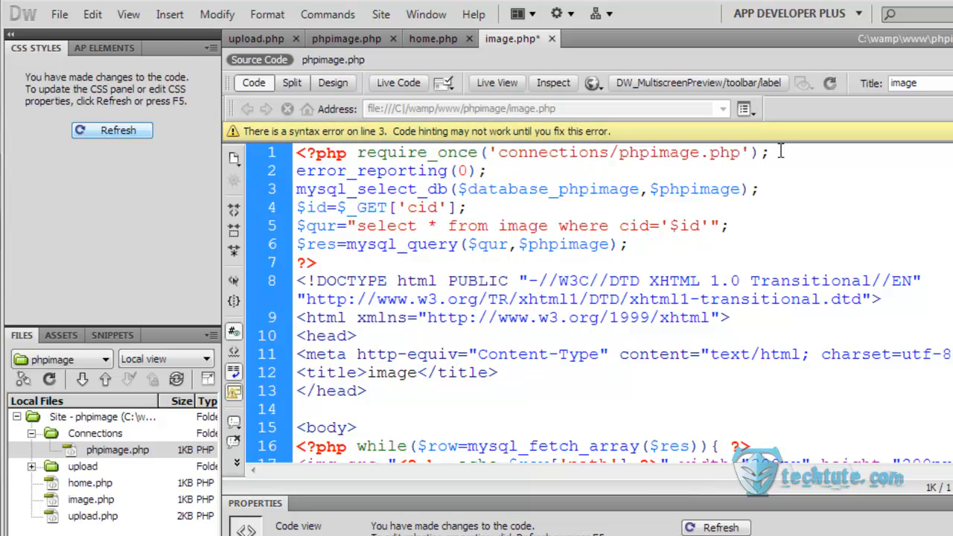
{"action": "left_click", "coordinate": [593, 84]}
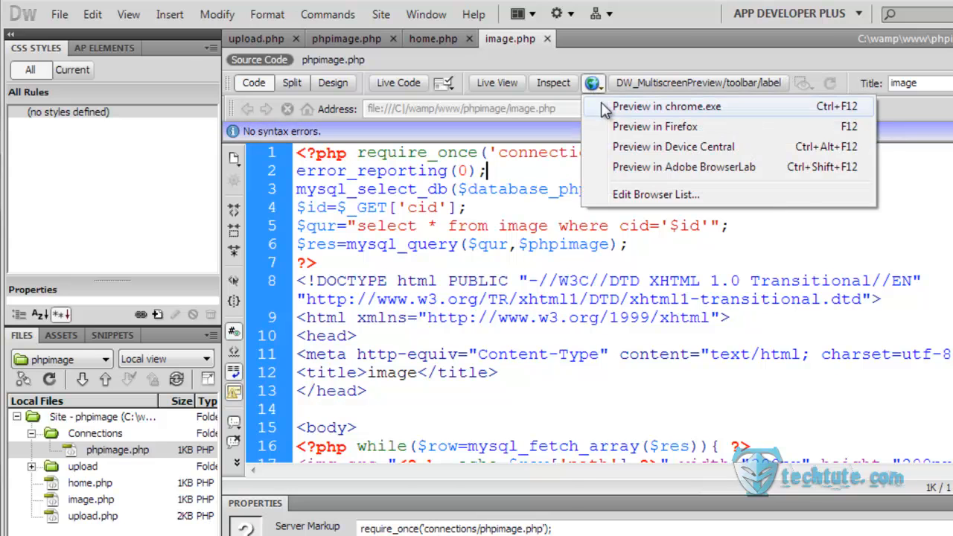
Follow home.php's cartoon link to image.php?cid=3 showing only cartoon images, then return to the editor.
{"action": "left_click", "coordinate": [667, 106]}
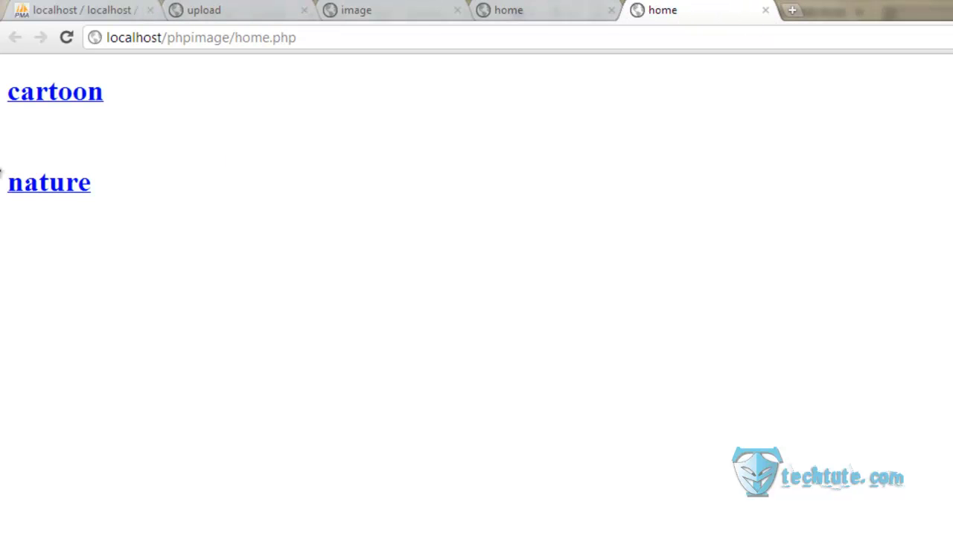
{"action": "left_click", "coordinate": [55, 91]}
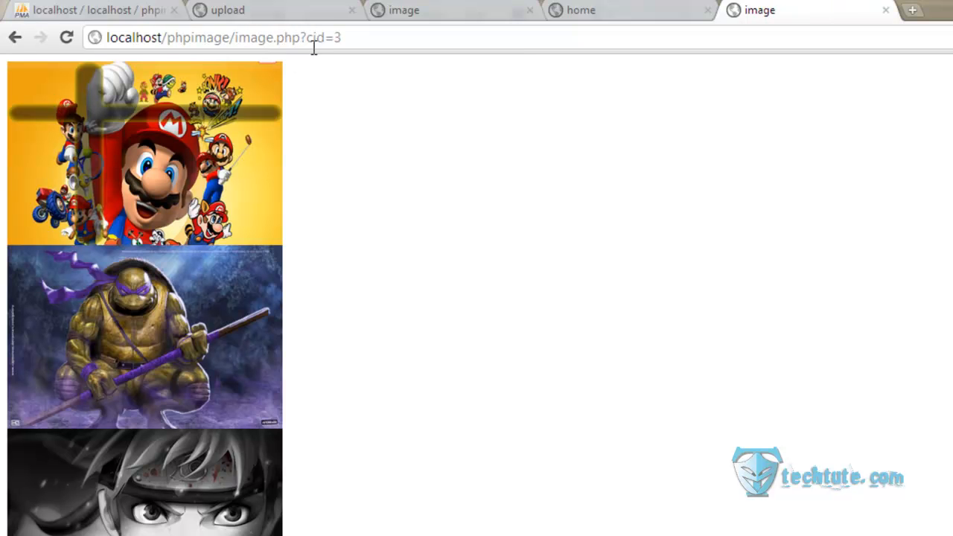
{"action": "mouse_move", "coordinate": [143, 237]}
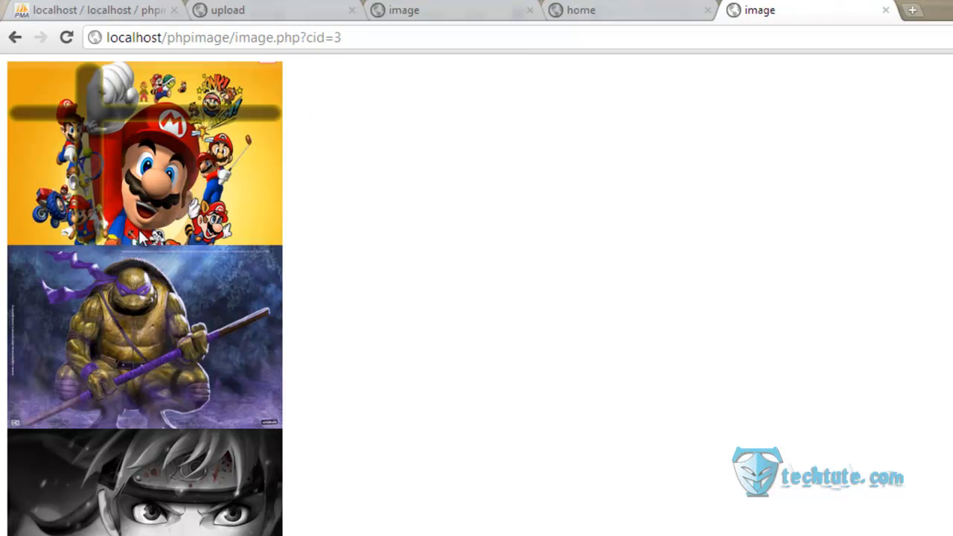
{"action": "mouse_move", "coordinate": [194, 473]}
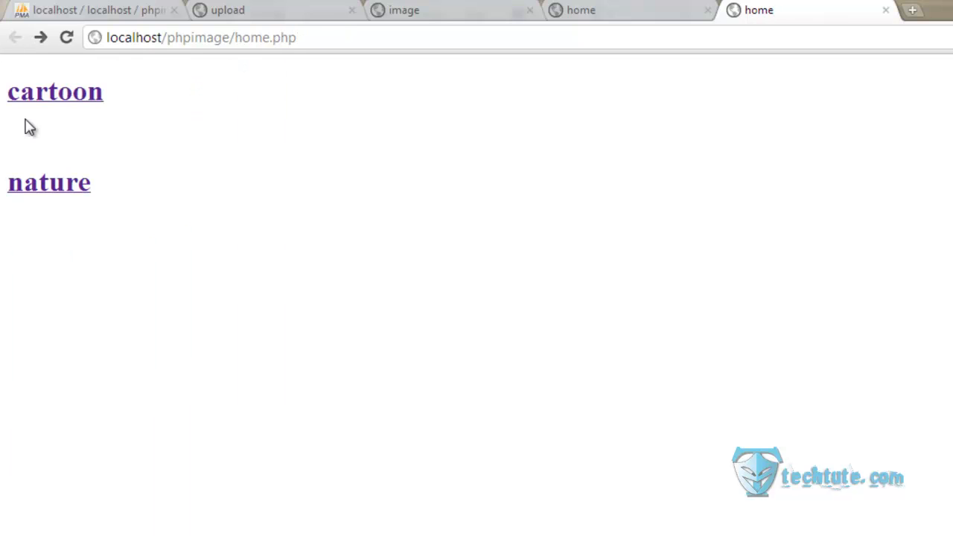
{"action": "left_click", "coordinate": [53, 93]}
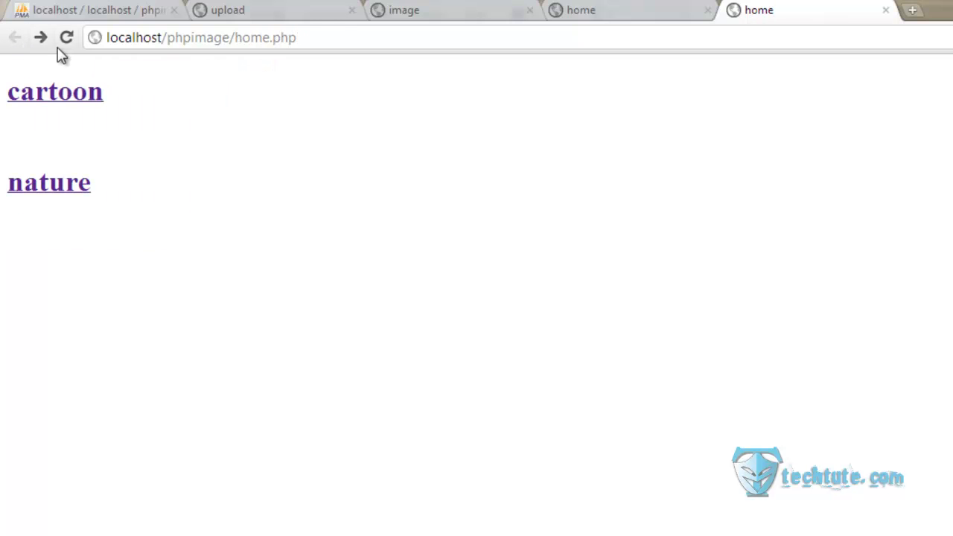
{"action": "left_click", "coordinate": [54, 93]}
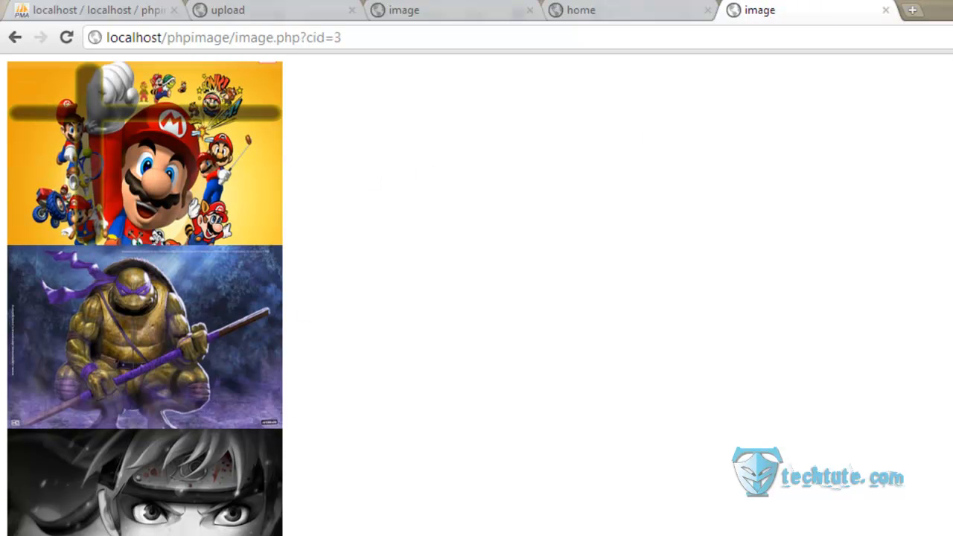
{"action": "key", "text": "alt+tab"}
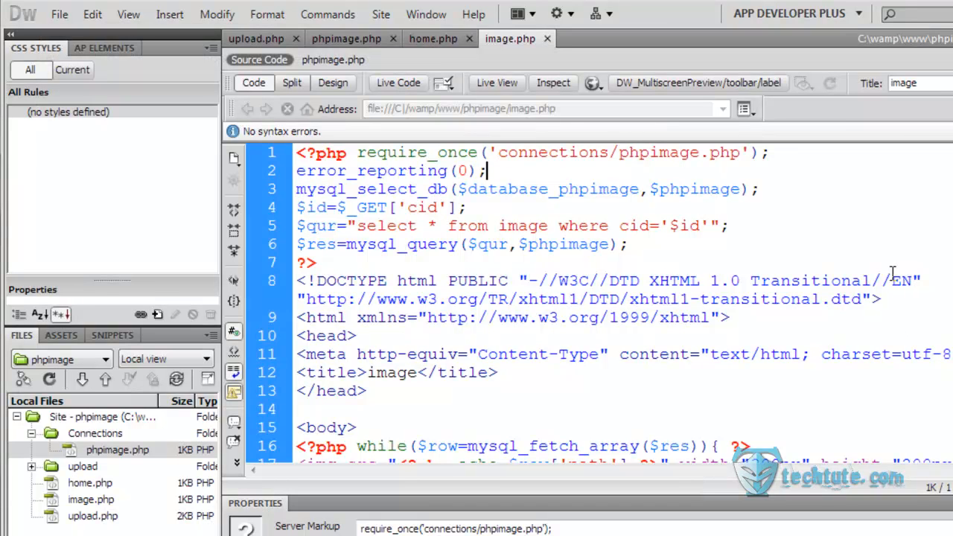
{"action": "mouse_move", "coordinate": [892, 273]}
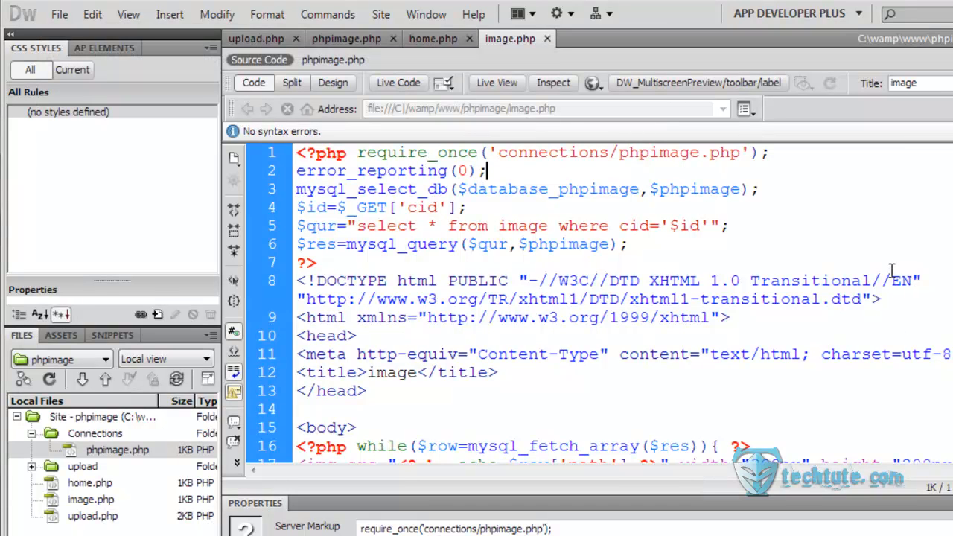